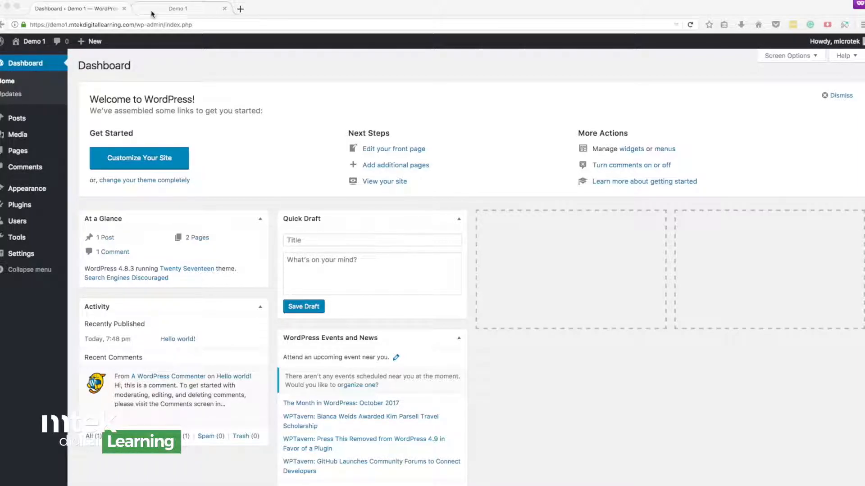
Browse the live Demo 1 homepage, scrolling past the plant header to 'Title Goes Here!'
{"action": "left_click", "coordinate": [178, 8]}
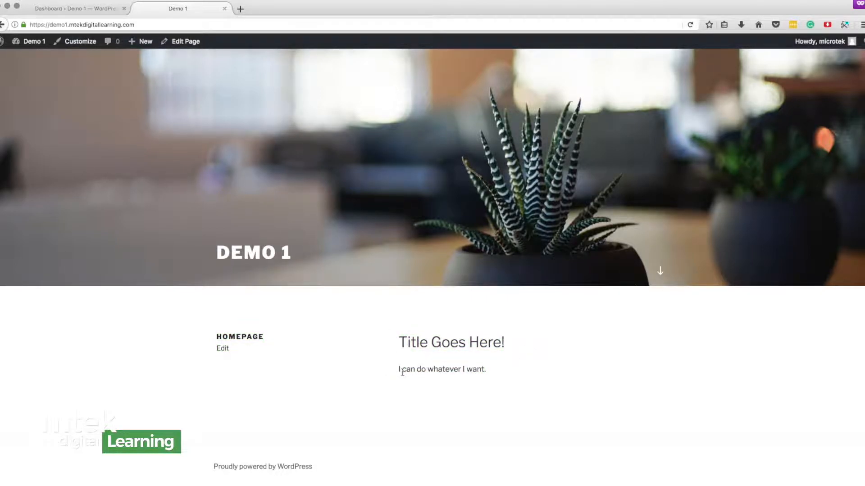
{"action": "left_click", "coordinate": [478, 386]}
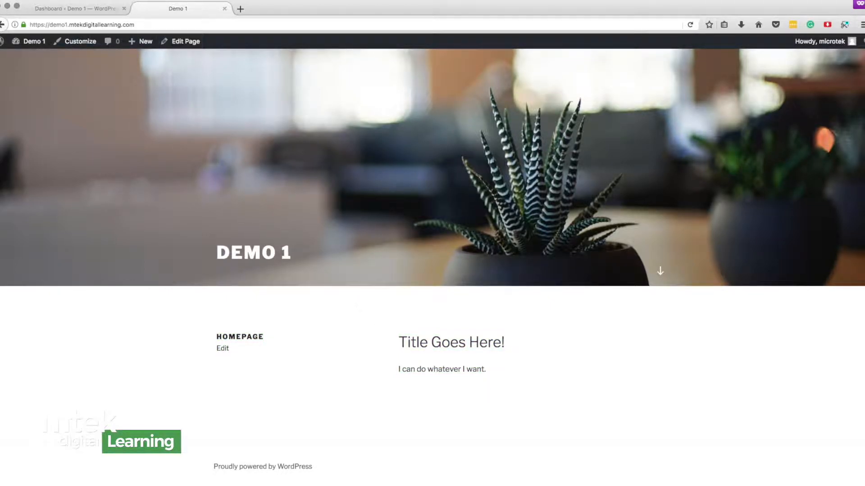
{"action": "mouse_move", "coordinate": [484, 367]}
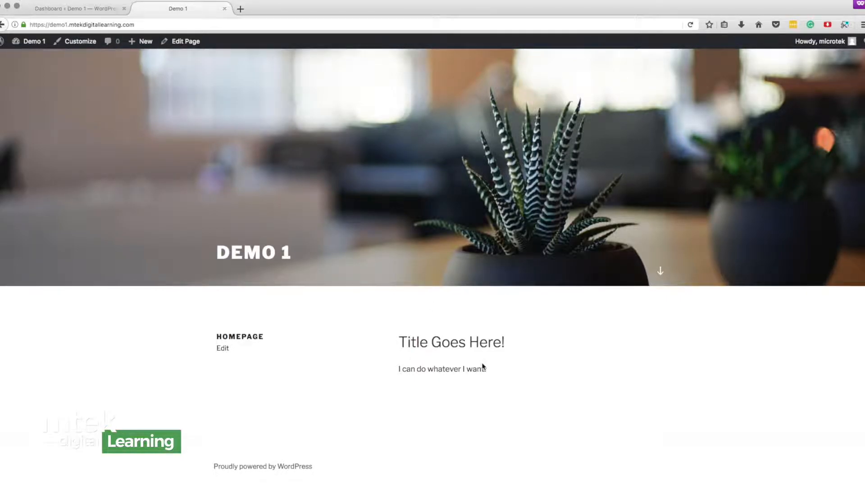
{"action": "scroll", "scroll_direction": "down", "scroll_amount": 3}
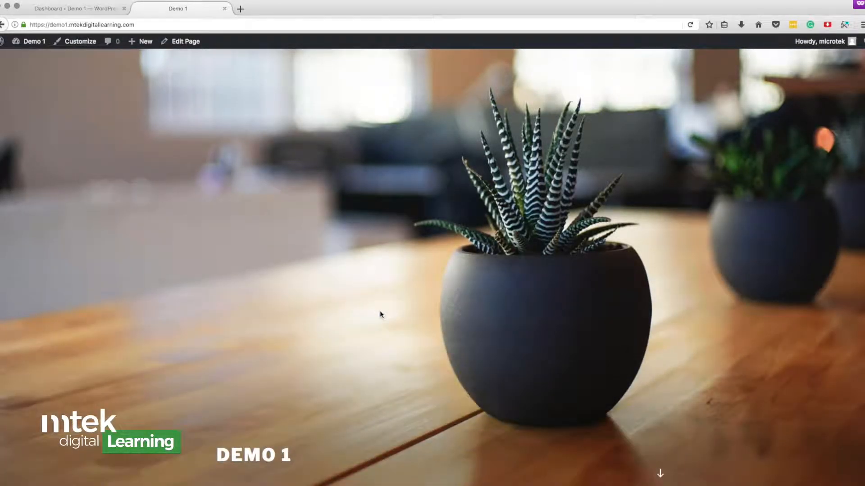
{"action": "scroll", "scroll_direction": "down", "scroll_amount": 3}
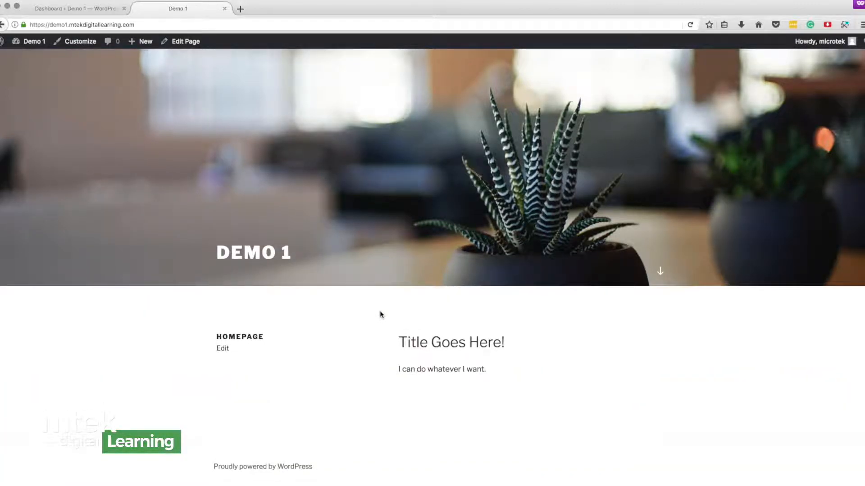
{"action": "mouse_move", "coordinate": [311, 209]}
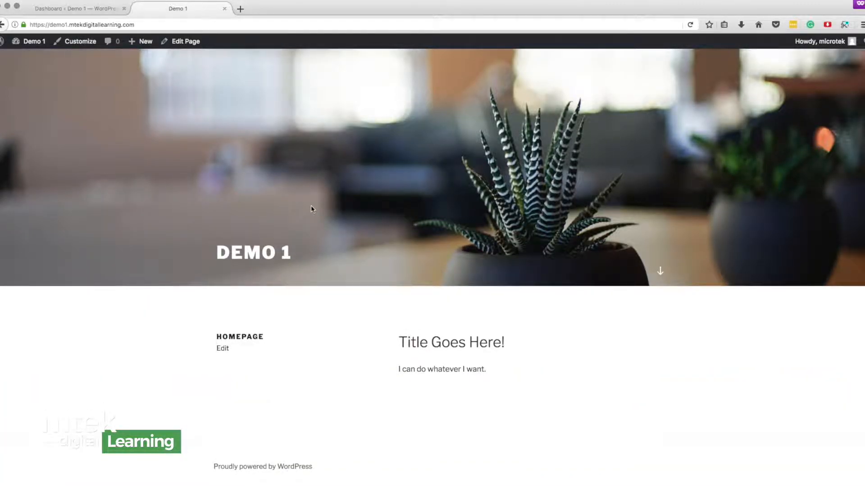
{"action": "mouse_move", "coordinate": [321, 206]}
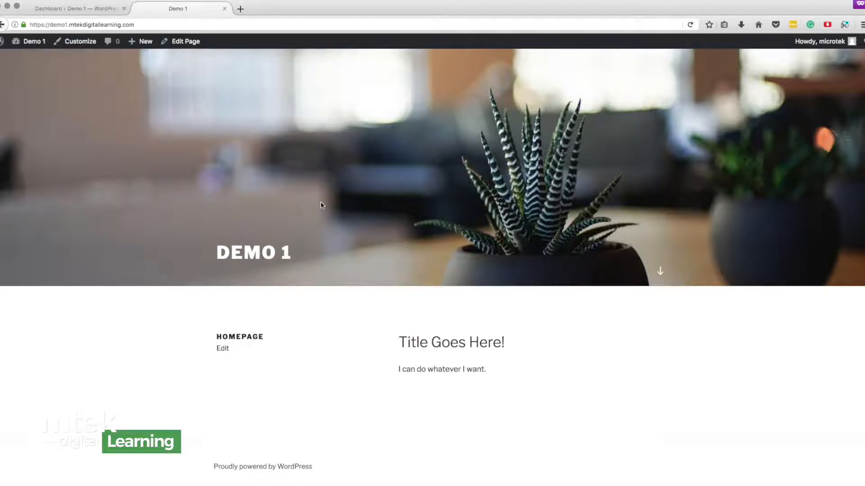
{"action": "scroll", "scroll_direction": "down", "scroll_amount": 3}
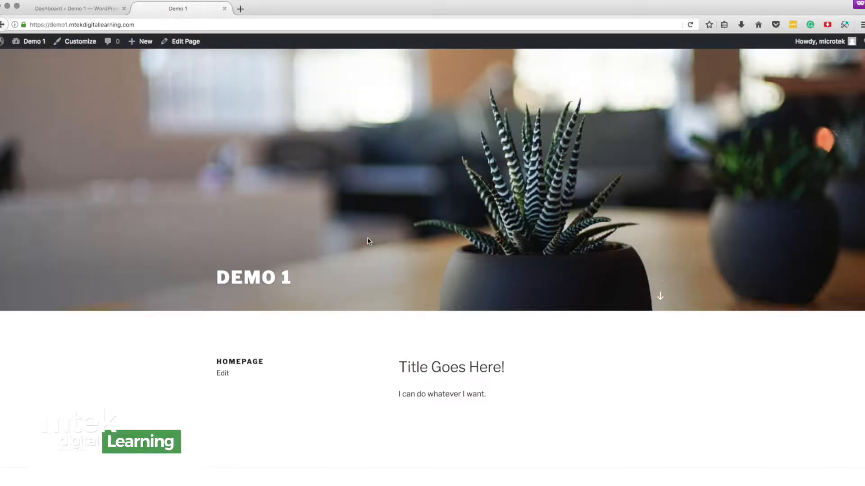
{"action": "scroll", "scroll_direction": "down", "scroll_amount": 3}
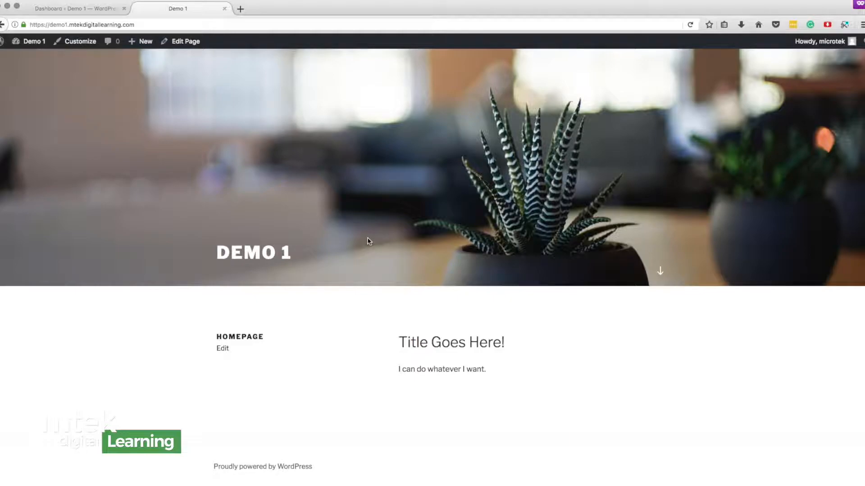
{"action": "mouse_move", "coordinate": [657, 96]}
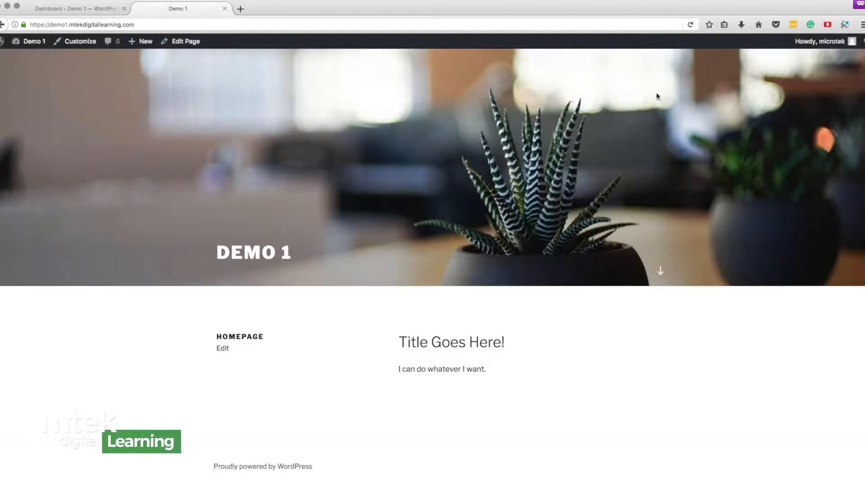
{"action": "left_click", "coordinate": [77, 8]}
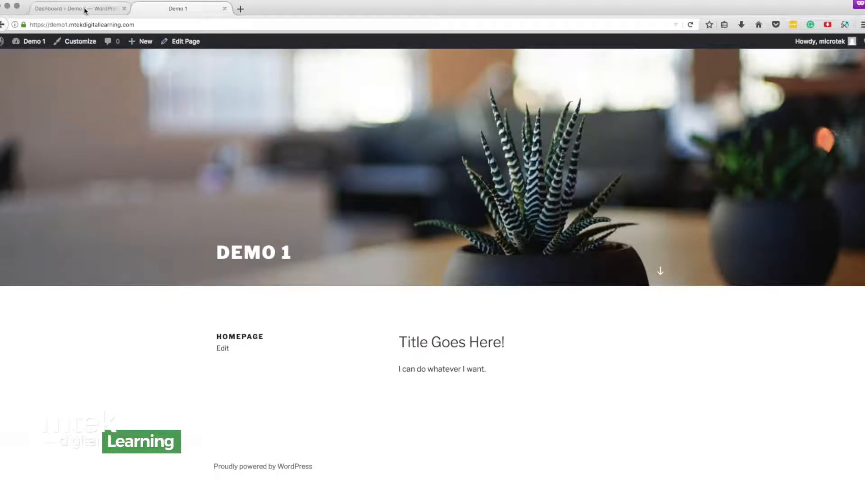
Switch back to the Demo 1 admin dashboard tab
{"action": "left_click", "coordinate": [77, 8]}
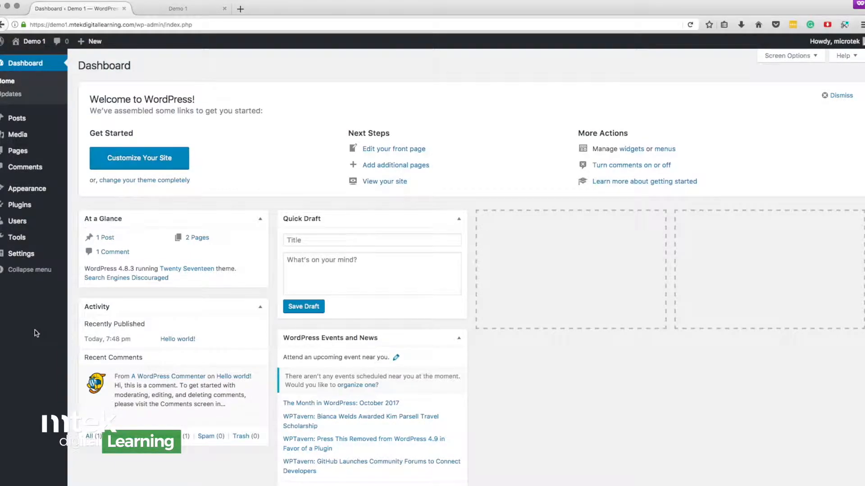
{"action": "mouse_move", "coordinate": [32, 84]}
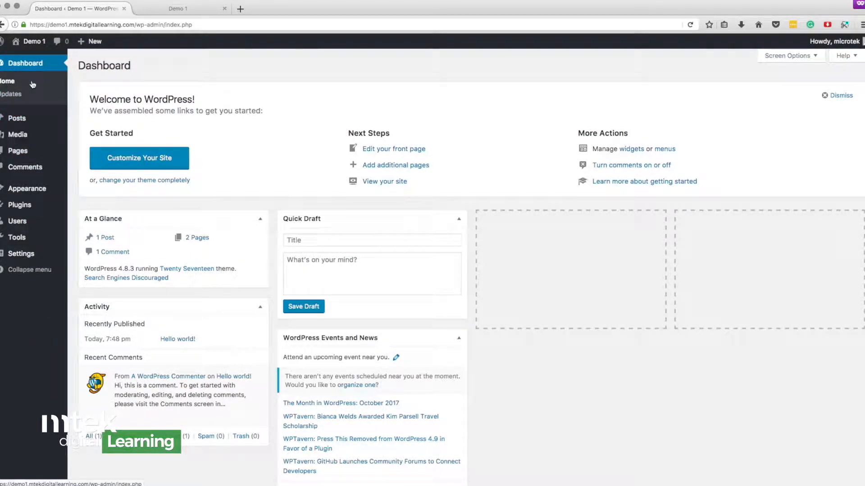
{"action": "mouse_move", "coordinate": [22, 107]}
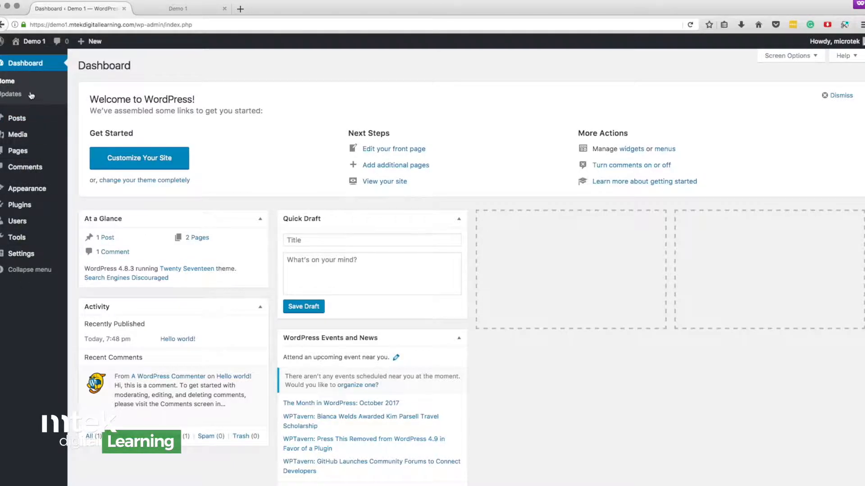
{"action": "mouse_move", "coordinate": [18, 134]}
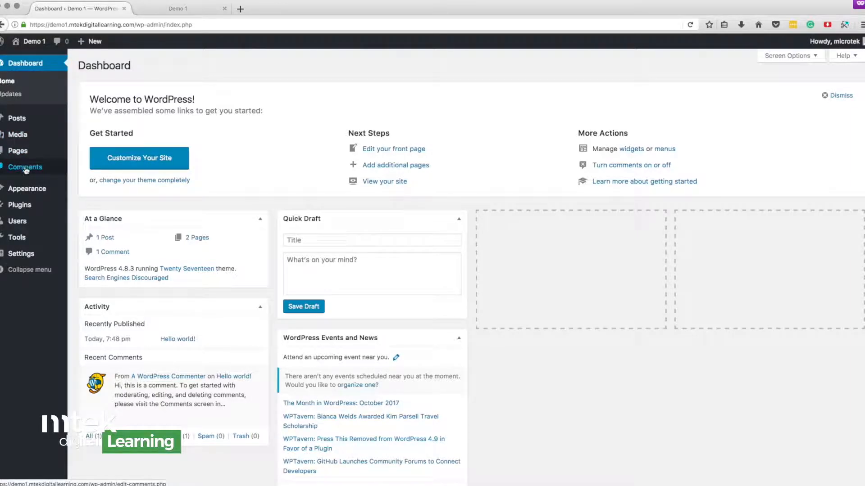
{"action": "mouse_move", "coordinate": [27, 188]}
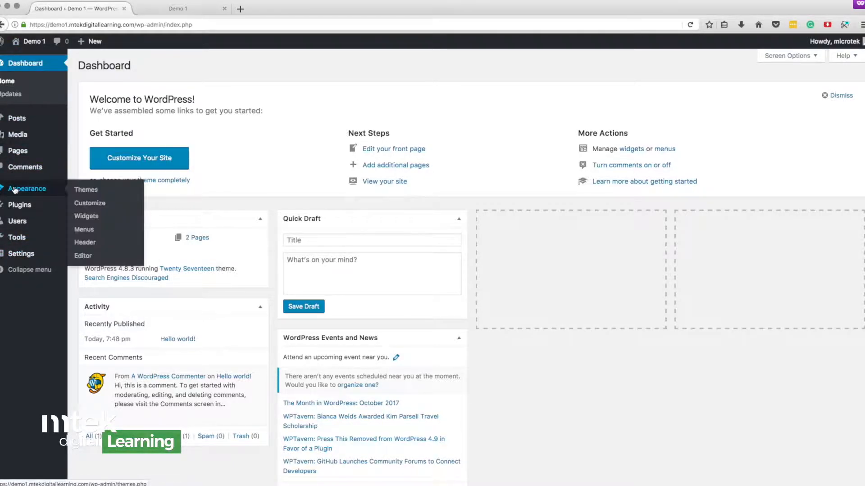
{"action": "mouse_move", "coordinate": [6, 190]}
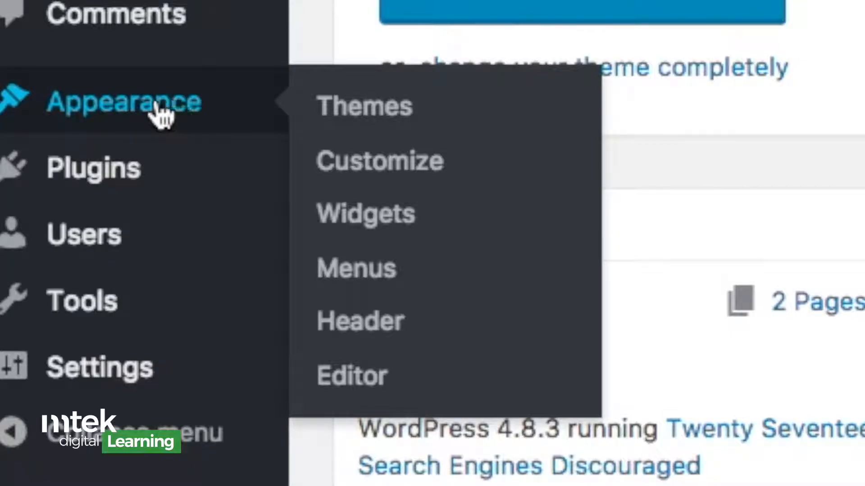
{"action": "mouse_move", "coordinate": [383, 149]}
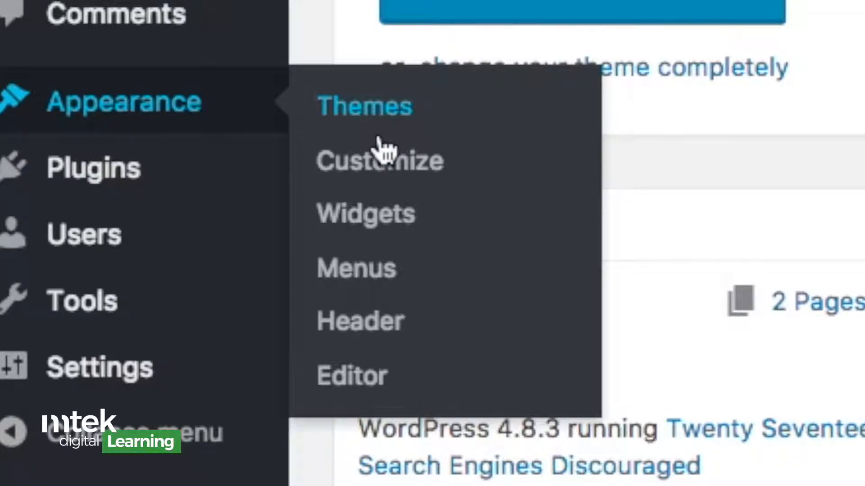
{"action": "mouse_move", "coordinate": [464, 171]}
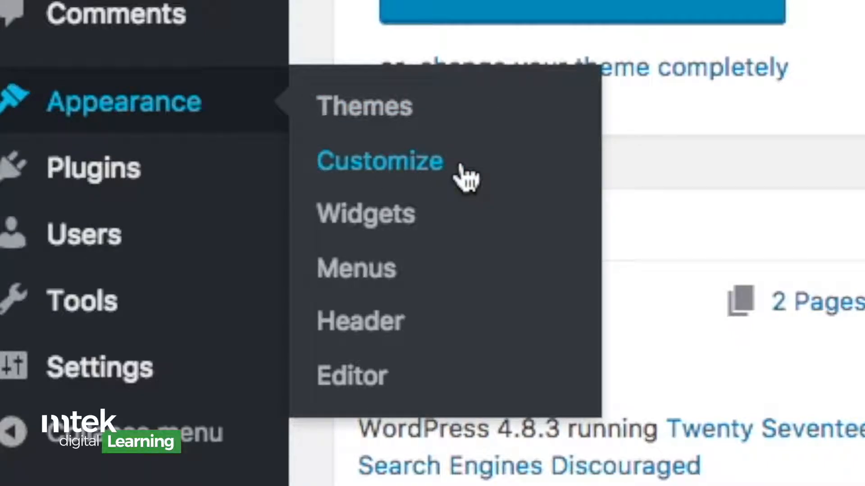
Launch the Customizer for Demo 1 and go to Site Identity
{"action": "left_click", "coordinate": [379, 161]}
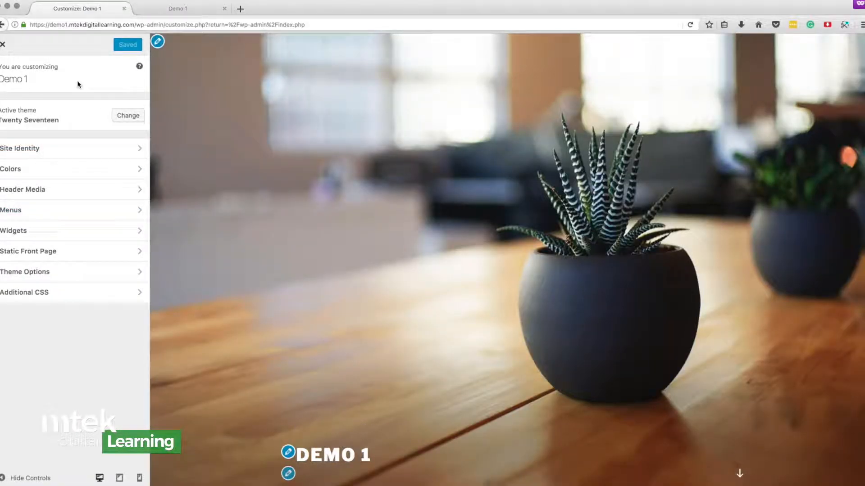
{"action": "mouse_move", "coordinate": [73, 271]}
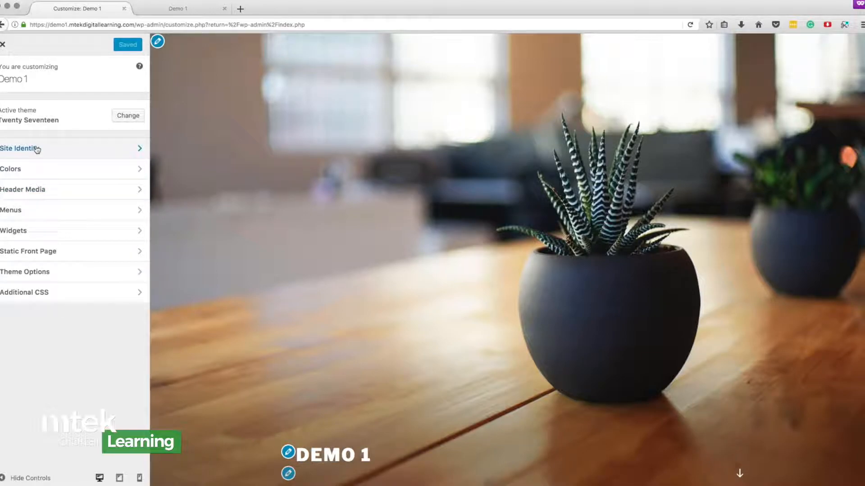
{"action": "mouse_move", "coordinate": [36, 172]}
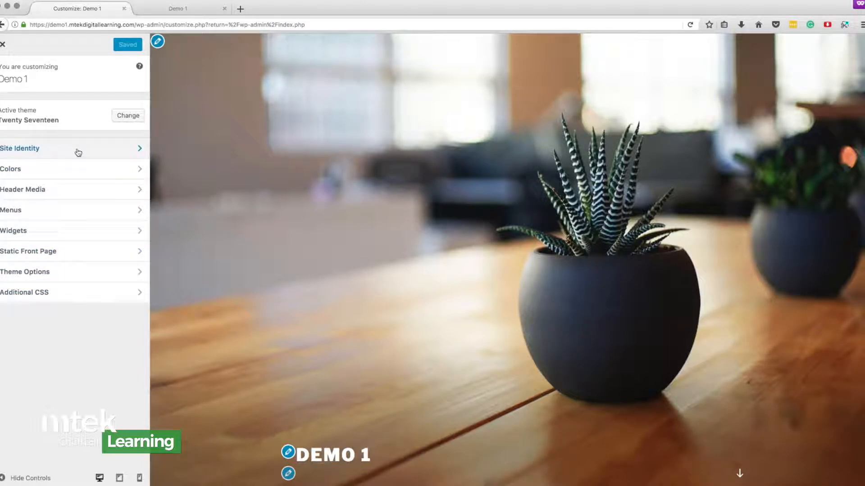
{"action": "left_click", "coordinate": [20, 148]}
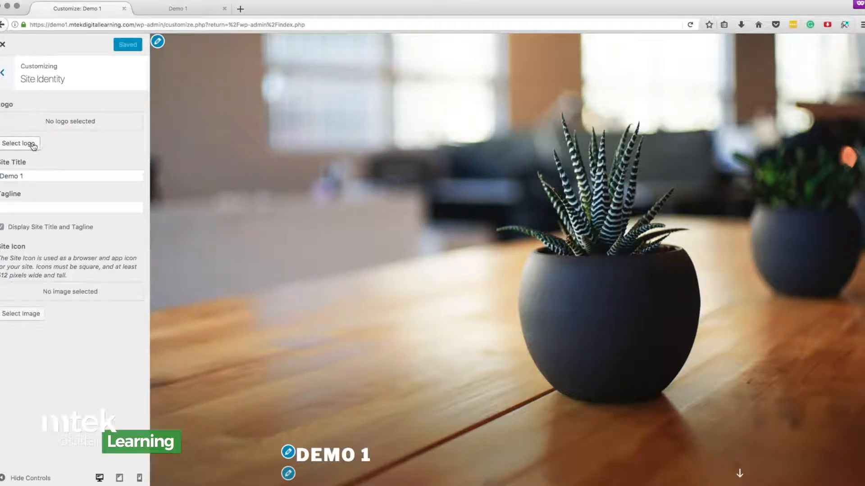
{"action": "mouse_move", "coordinate": [61, 123]}
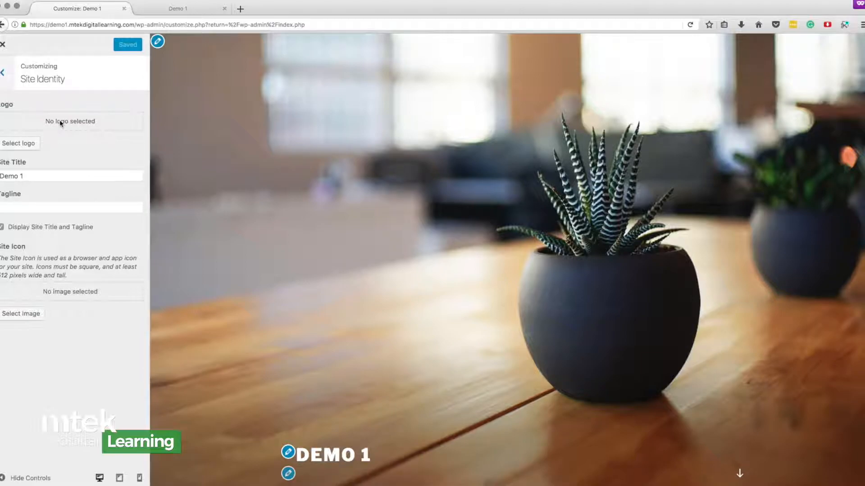
{"action": "mouse_move", "coordinate": [64, 143]}
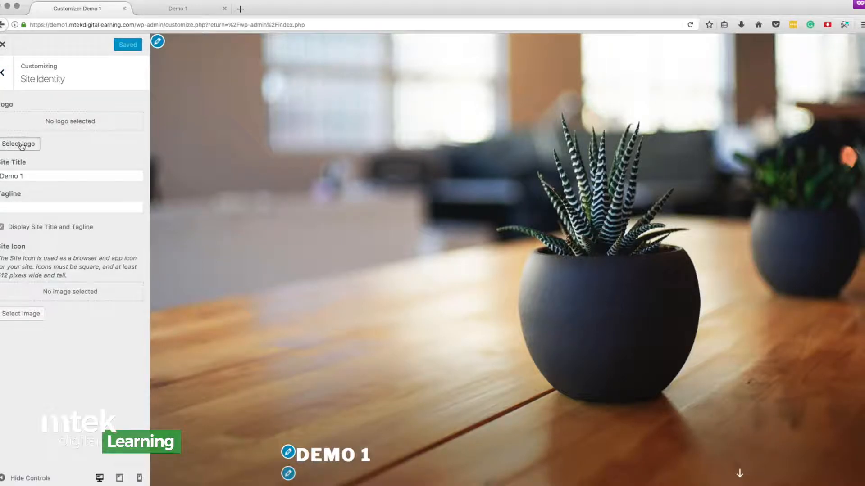
Start selecting a logo, find the Media Library empty, and show Upload Files
{"action": "left_click", "coordinate": [19, 144]}
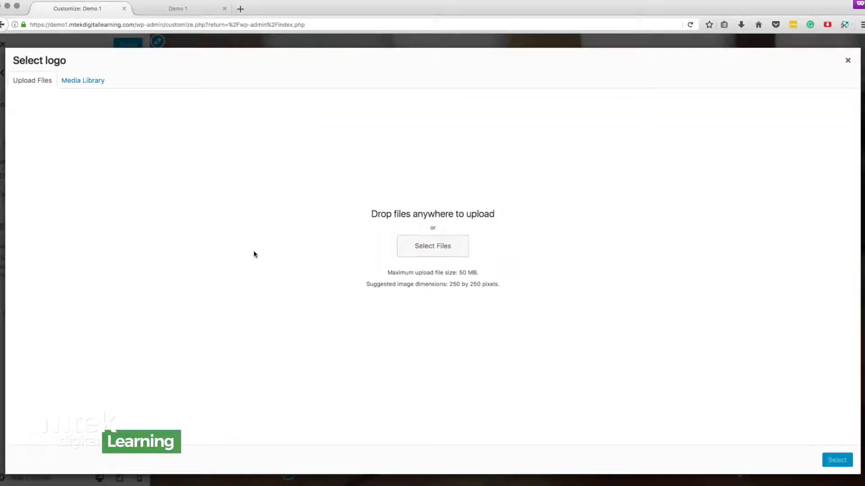
{"action": "mouse_move", "coordinate": [645, 280]}
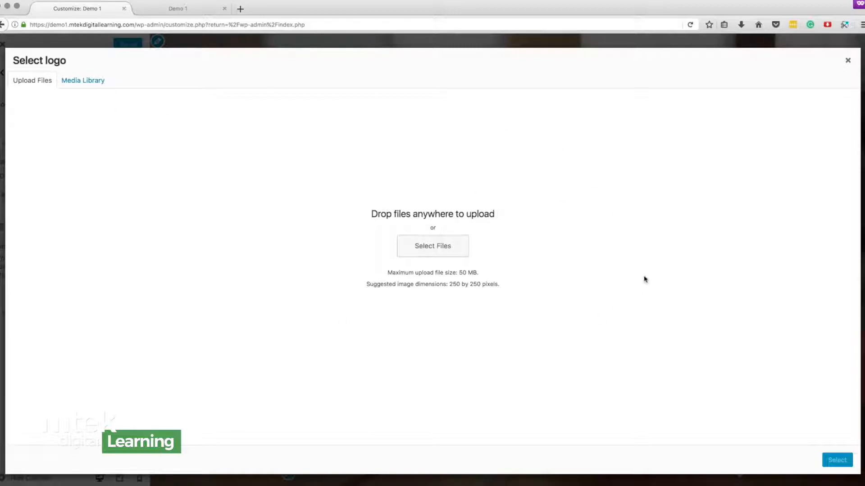
{"action": "mouse_move", "coordinate": [308, 271]}
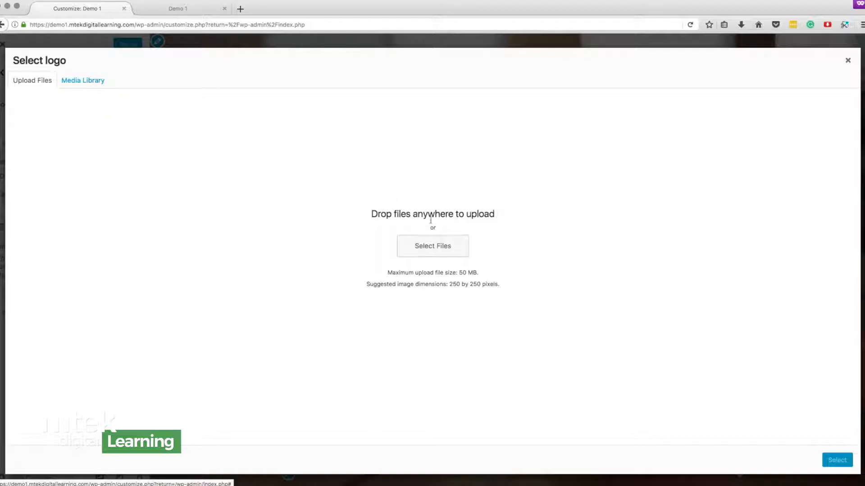
{"action": "left_click", "coordinate": [83, 80]}
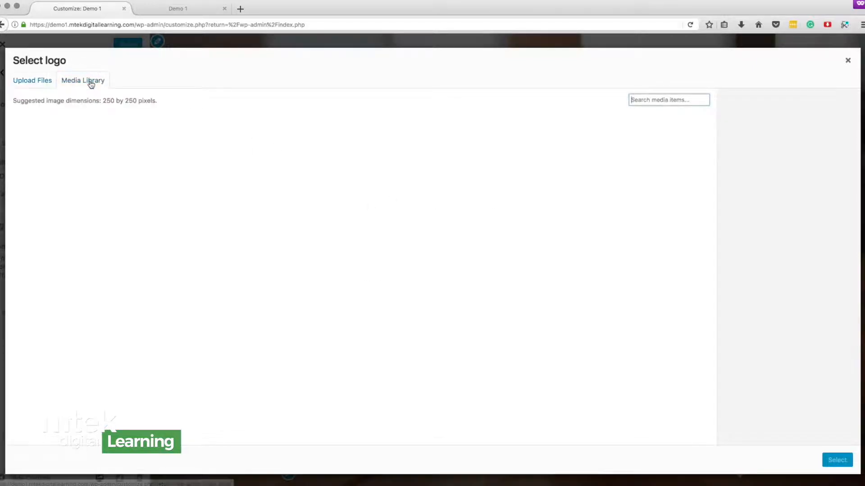
{"action": "left_click", "coordinate": [82, 80]}
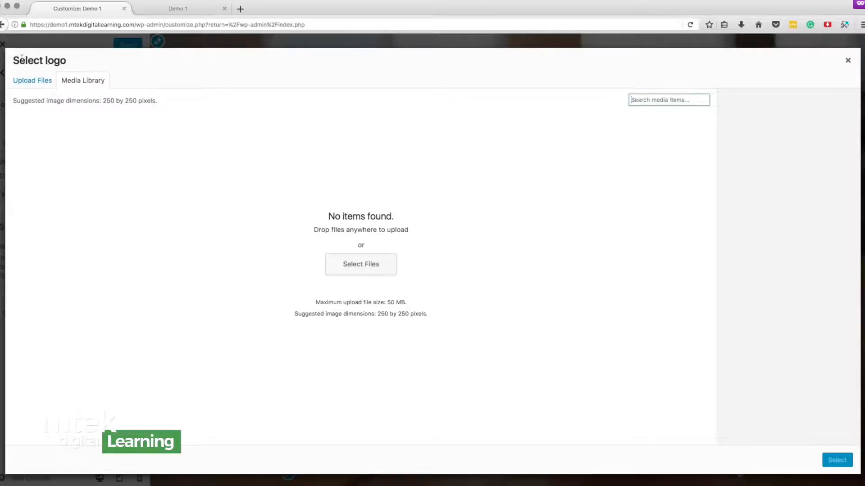
{"action": "left_click", "coordinate": [32, 81]}
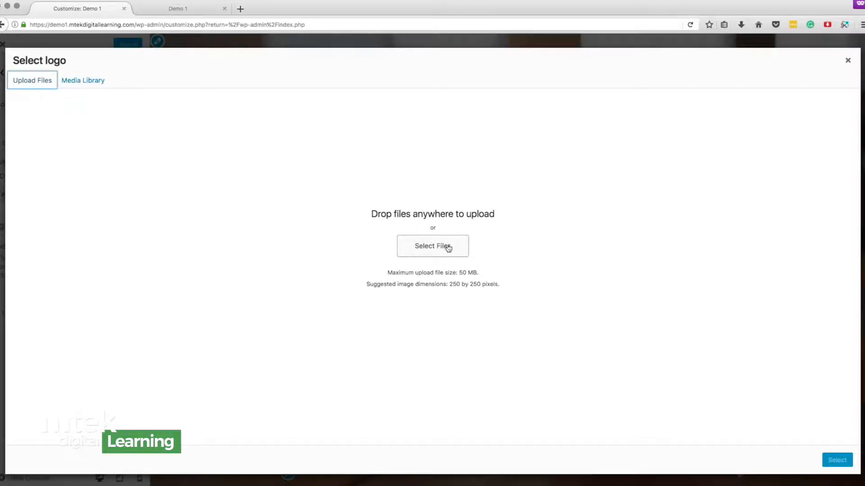
{"action": "left_click_drag", "start_coordinate": [371, 213], "coordinate": [494, 214]}
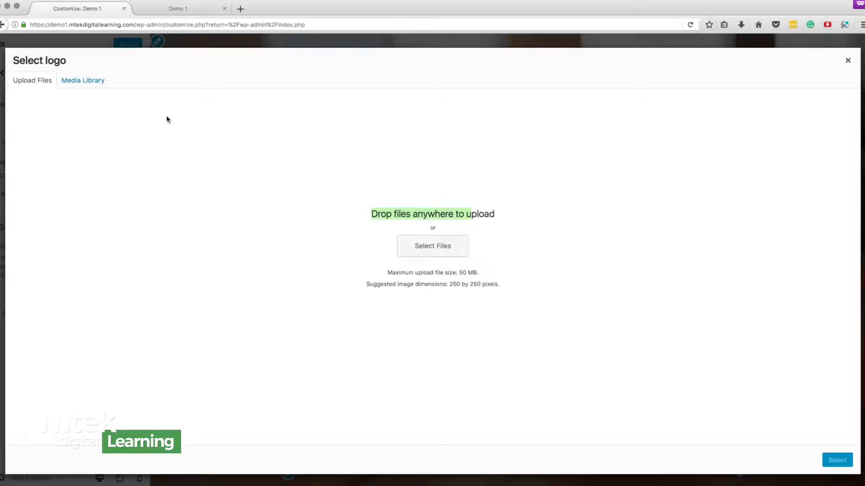
{"action": "mouse_move", "coordinate": [206, 135]}
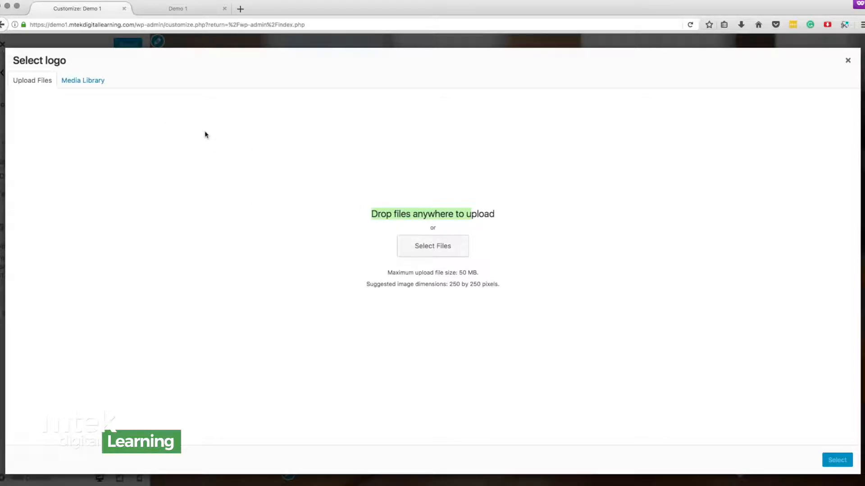
{"action": "mouse_move", "coordinate": [579, 182]}
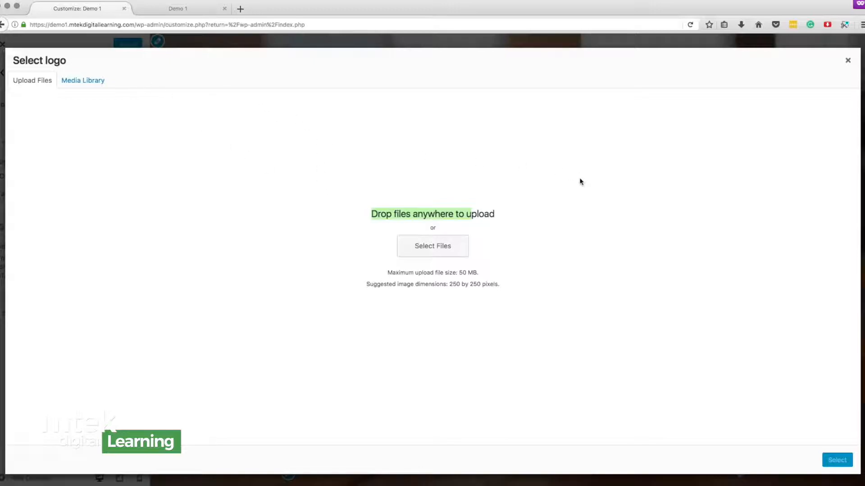
{"action": "mouse_move", "coordinate": [532, 174]}
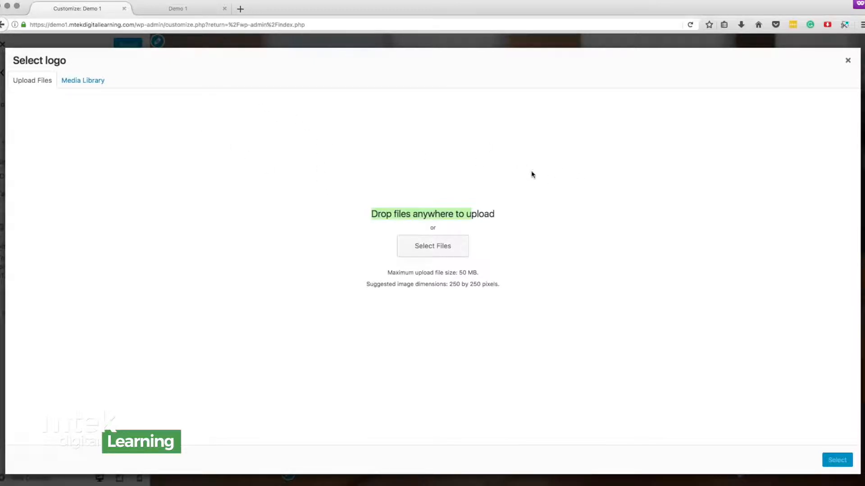
{"action": "mouse_move", "coordinate": [280, 42]}
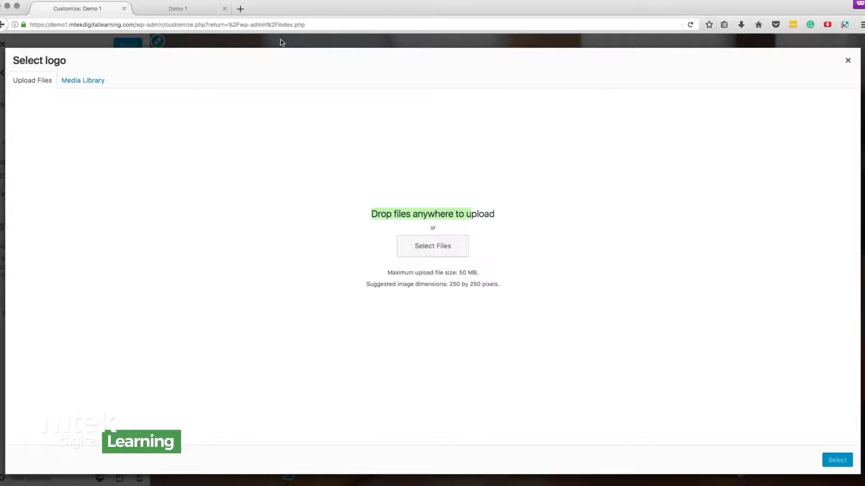
{"action": "mouse_move", "coordinate": [231, 74]}
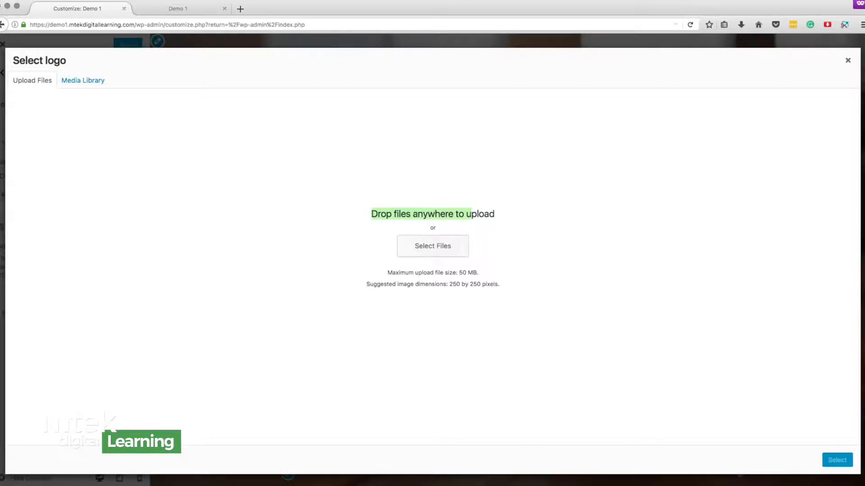
Close the logo picker unchanged, then hide and re-show the site title and tagline
{"action": "left_click", "coordinate": [848, 60]}
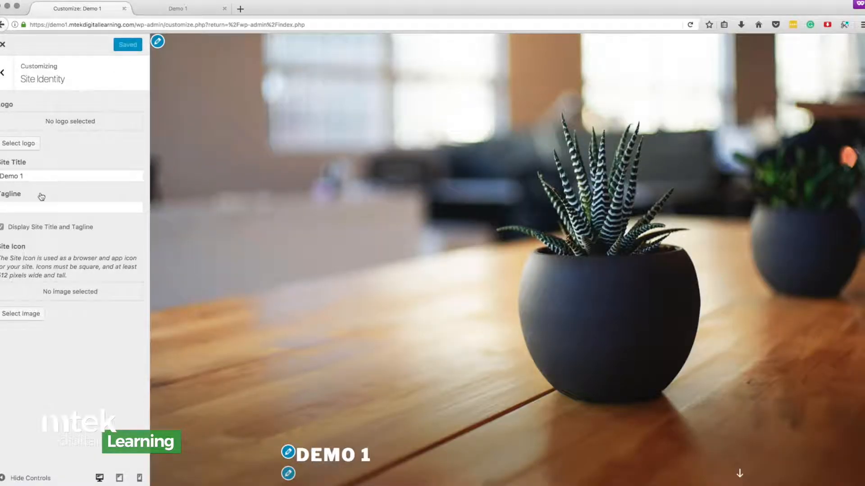
{"action": "left_click", "coordinate": [71, 176]}
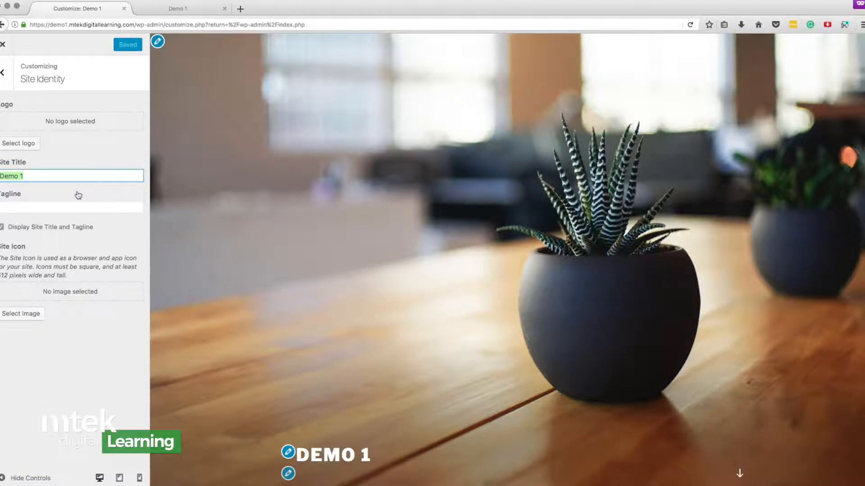
{"action": "mouse_move", "coordinate": [62, 198]}
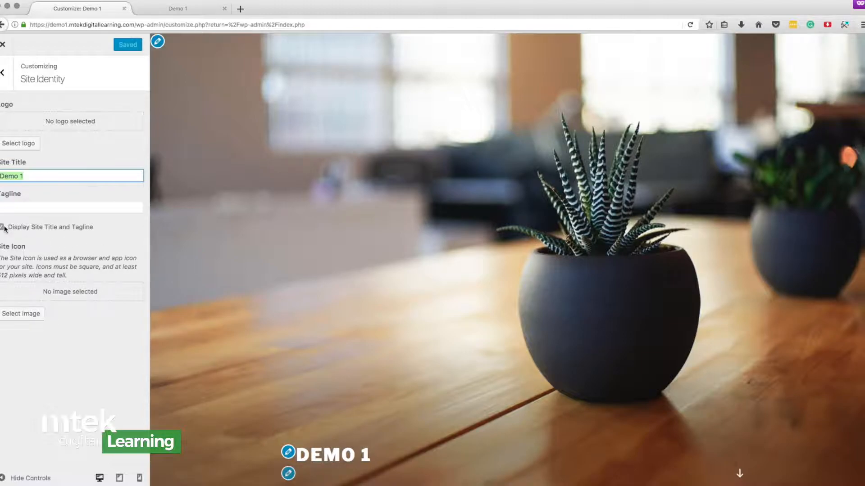
{"action": "left_click", "coordinate": [3, 228]}
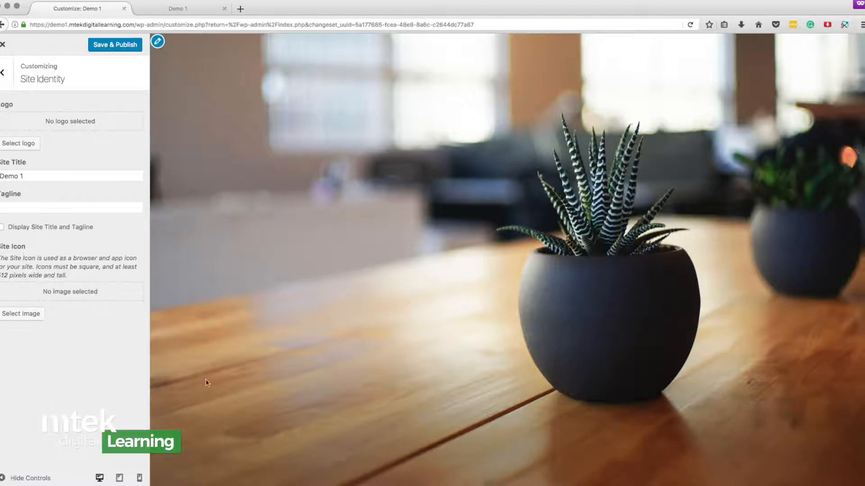
{"action": "left_click", "coordinate": [4, 226]}
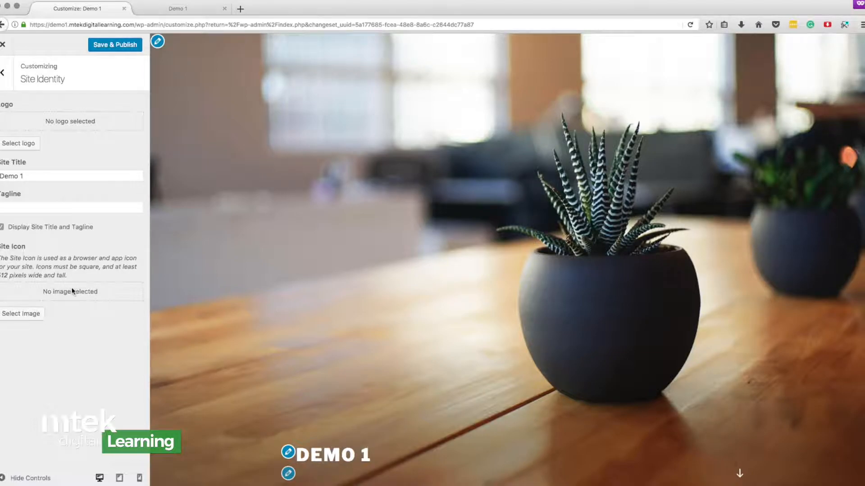
{"action": "mouse_move", "coordinate": [29, 281]}
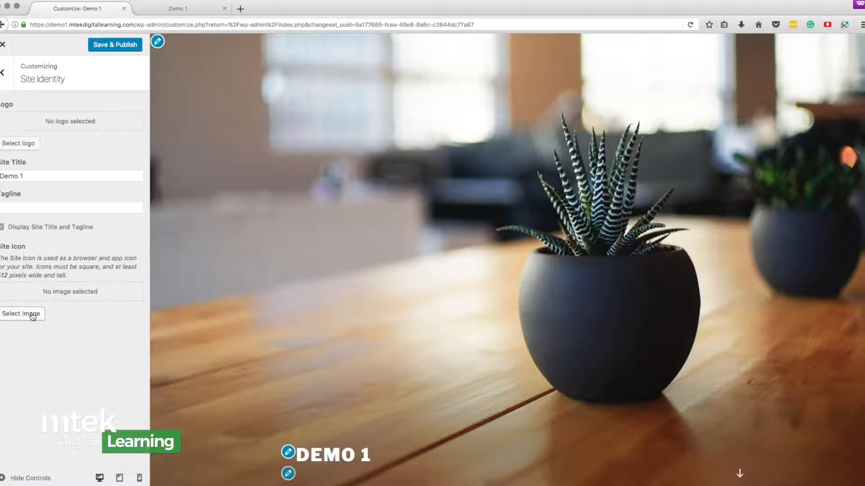
Go back to the Customizer section list and enter Colors
{"action": "left_click", "coordinate": [3, 72]}
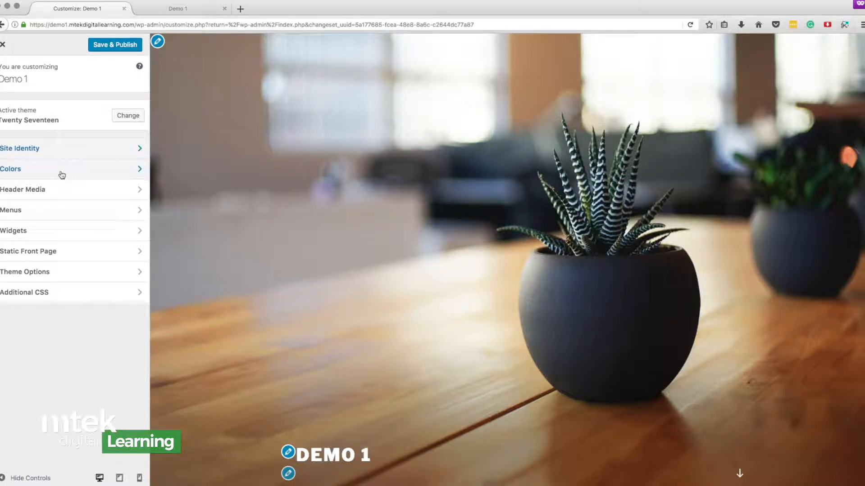
{"action": "left_click", "coordinate": [10, 169]}
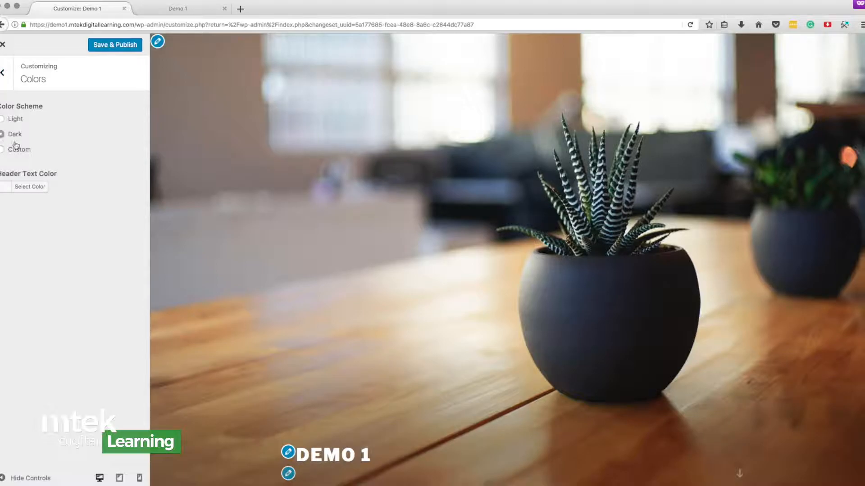
Preview Light and Dark schemes, then choose Custom and settle the hue on green
{"action": "scroll", "scroll_direction": "down", "scroll_amount": 3}
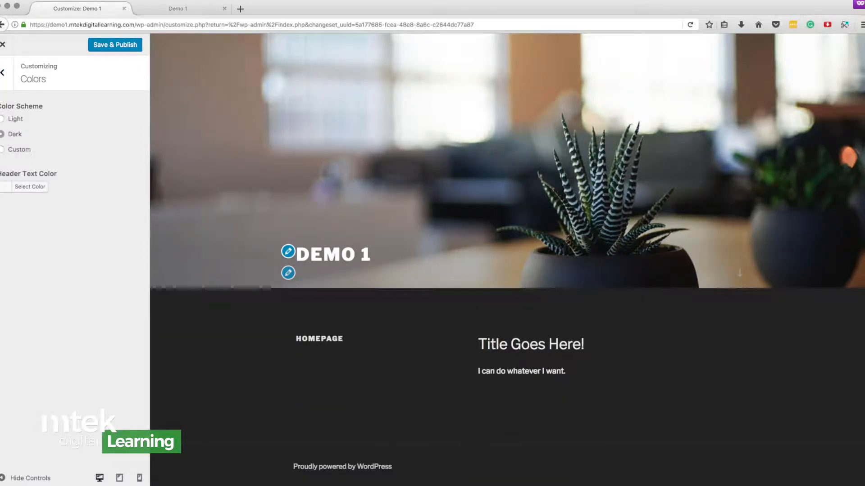
{"action": "left_click", "coordinate": [3, 119]}
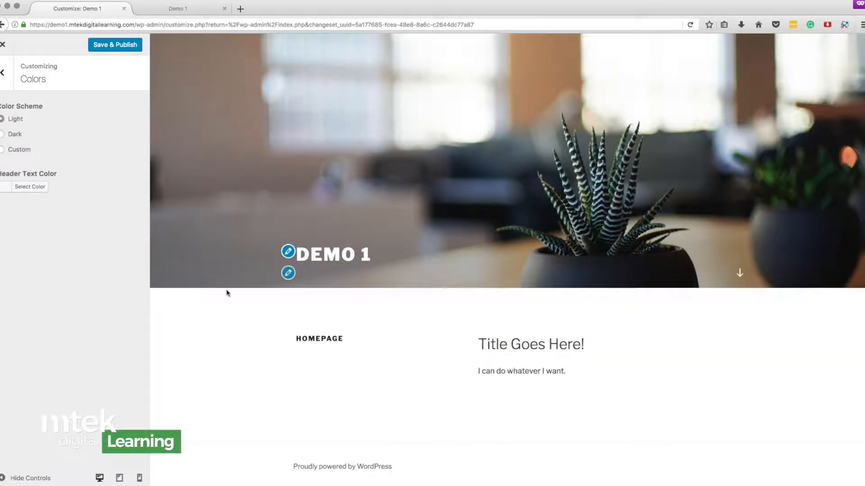
{"action": "left_click", "coordinate": [3, 134]}
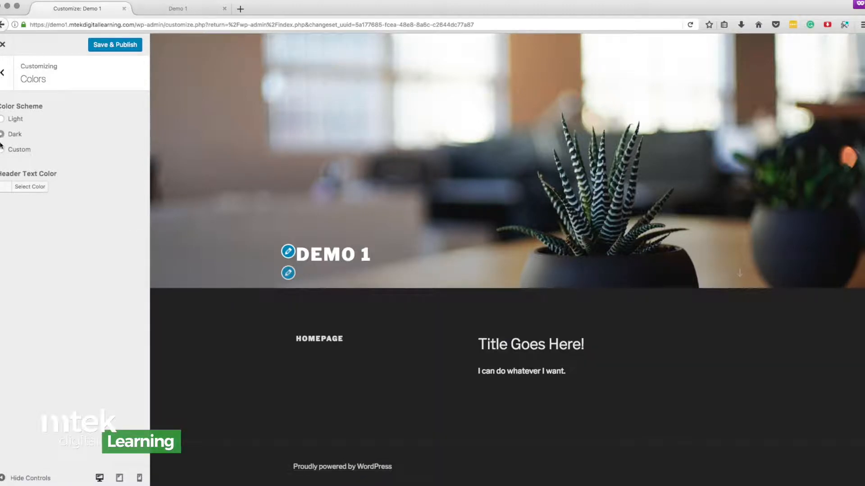
{"action": "left_click", "coordinate": [4, 149]}
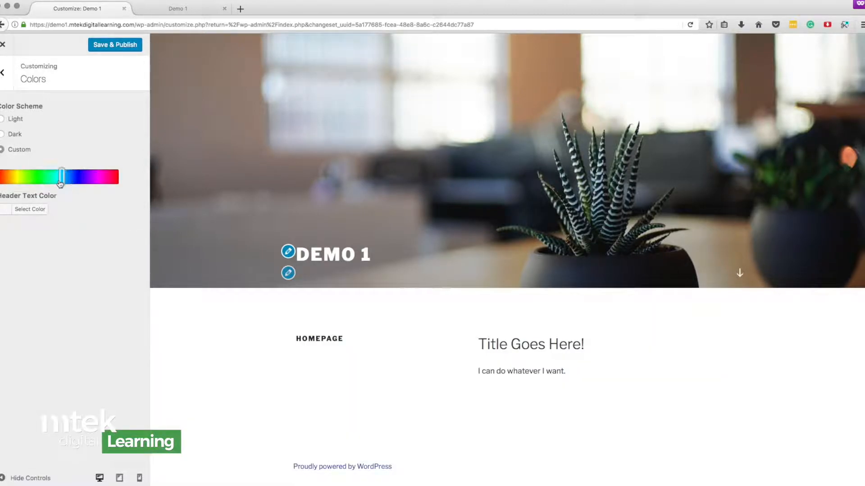
{"action": "left_click_drag", "start_coordinate": [60, 176], "coordinate": [14, 175]}
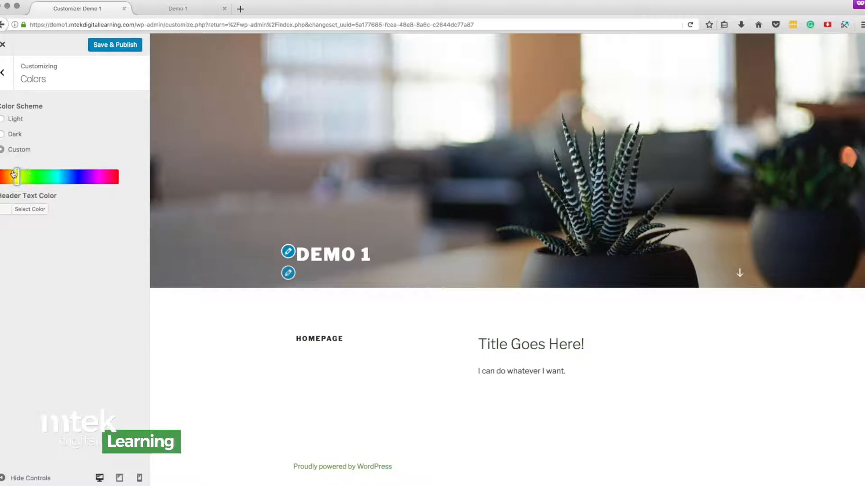
{"action": "left_click_drag", "start_coordinate": [16, 176], "coordinate": [39, 177]}
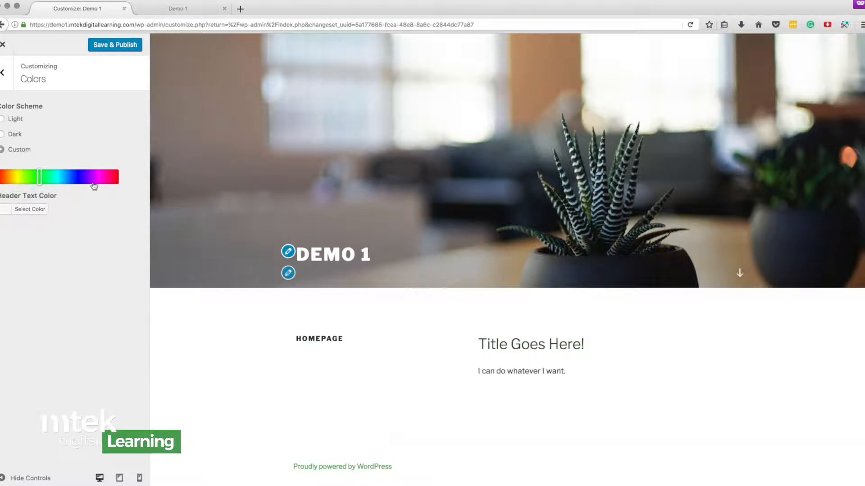
{"action": "left_click_drag", "start_coordinate": [39, 177], "coordinate": [71, 180]}
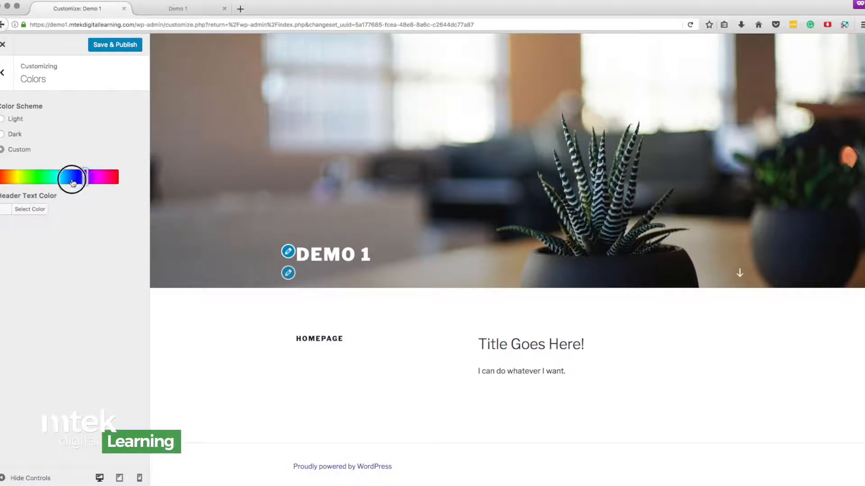
{"action": "left_click_drag", "start_coordinate": [71, 178], "coordinate": [64, 177]}
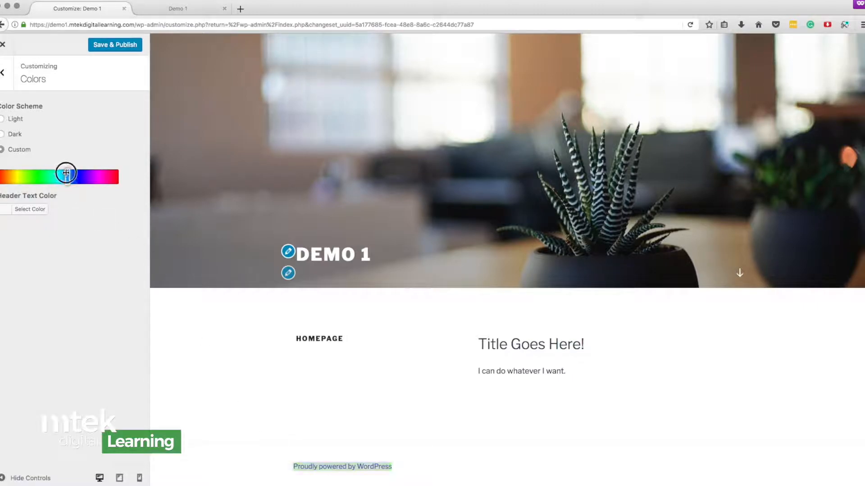
{"action": "left_click_drag", "start_coordinate": [66, 173], "coordinate": [36, 175]}
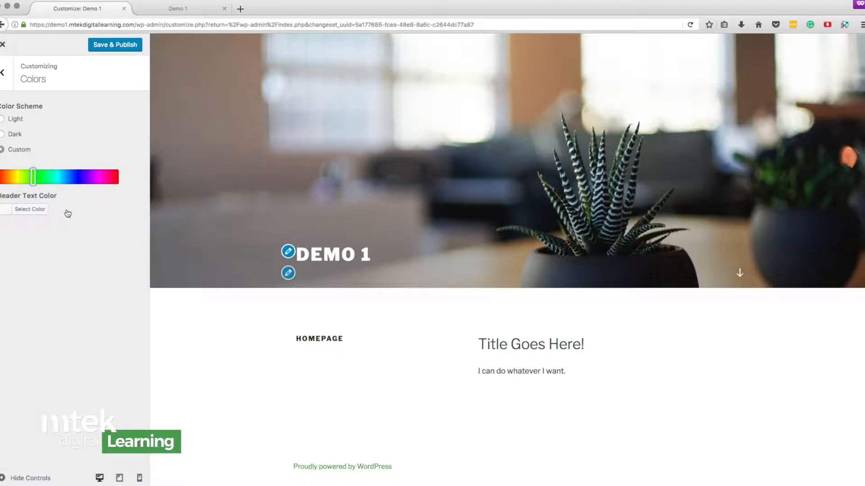
{"action": "mouse_move", "coordinate": [49, 190]}
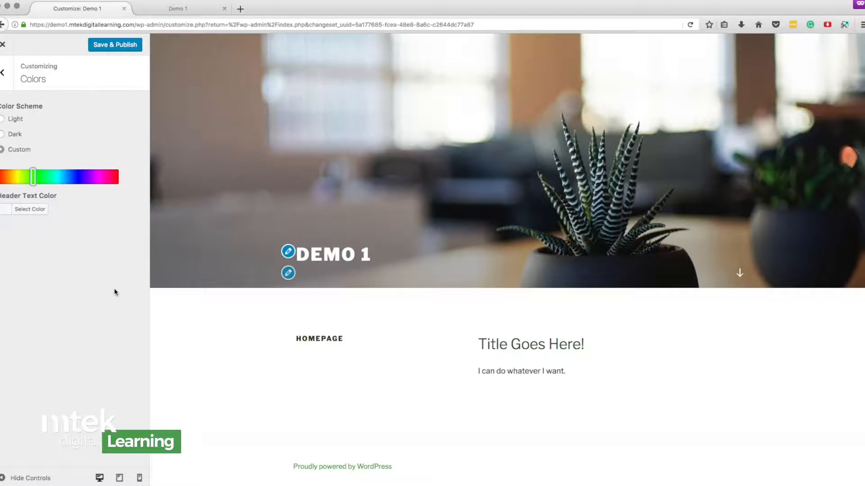
{"action": "mouse_move", "coordinate": [95, 226]}
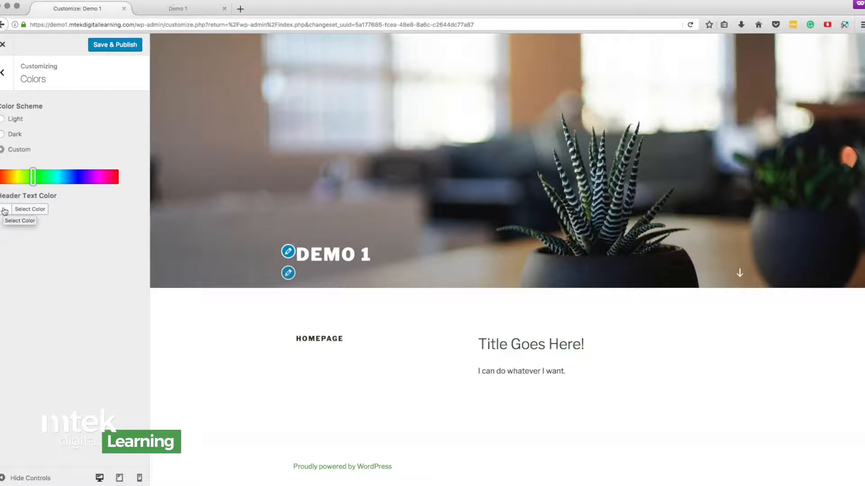
Try red, green, yellow and blue header text, clear it, and return to the overview
{"action": "left_click", "coordinate": [26, 209]}
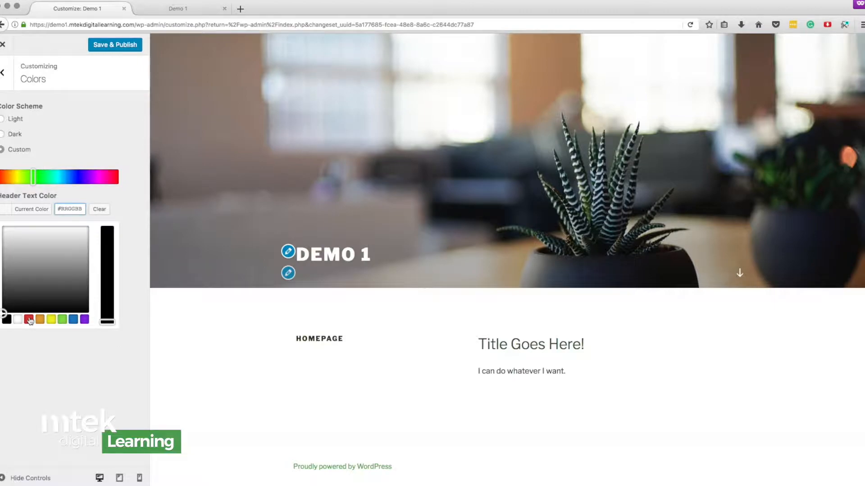
{"action": "left_click", "coordinate": [29, 320]}
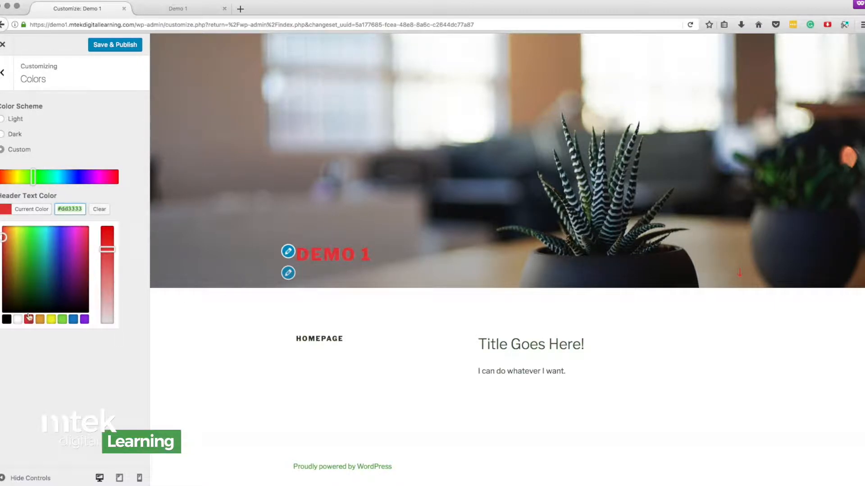
{"action": "left_click", "coordinate": [52, 320]}
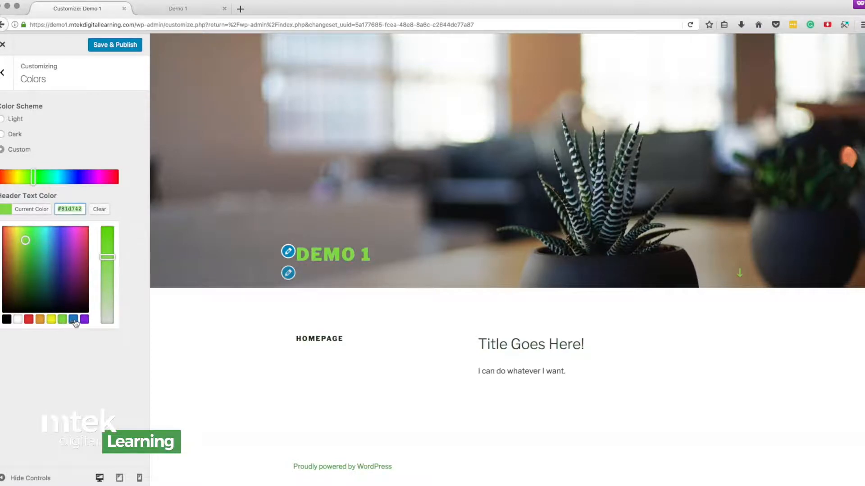
{"action": "left_click", "coordinate": [39, 320]}
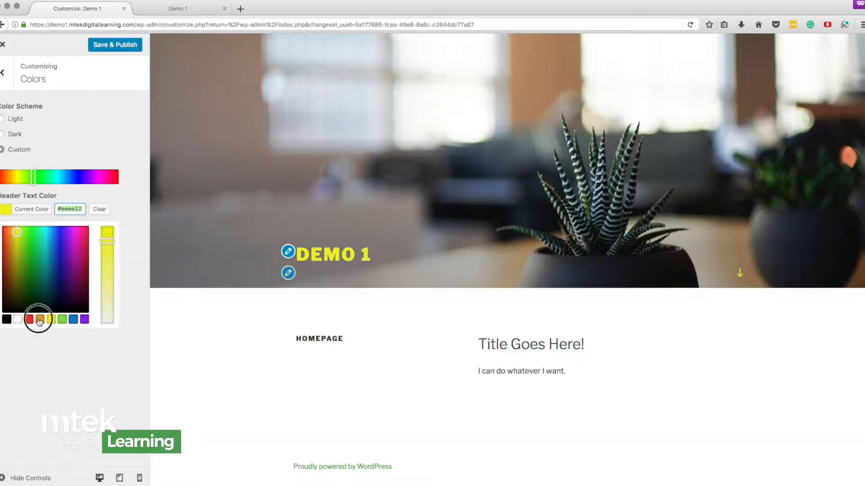
{"action": "left_click", "coordinate": [29, 319]}
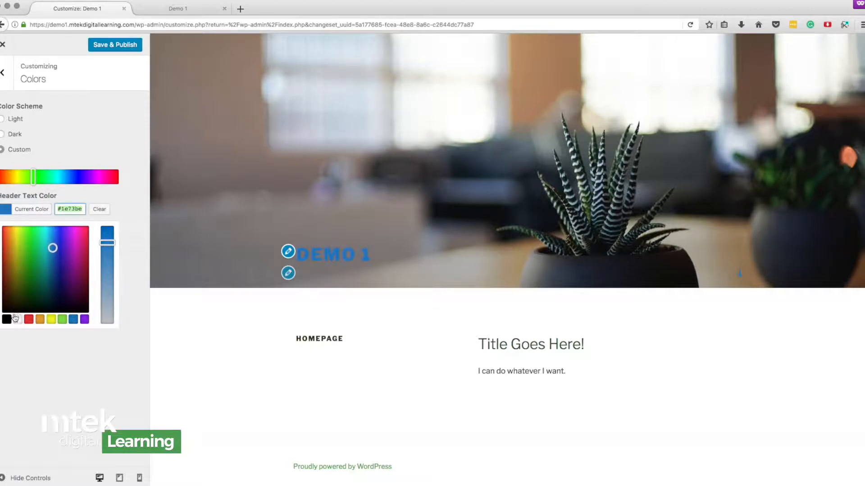
{"action": "left_click", "coordinate": [99, 208]}
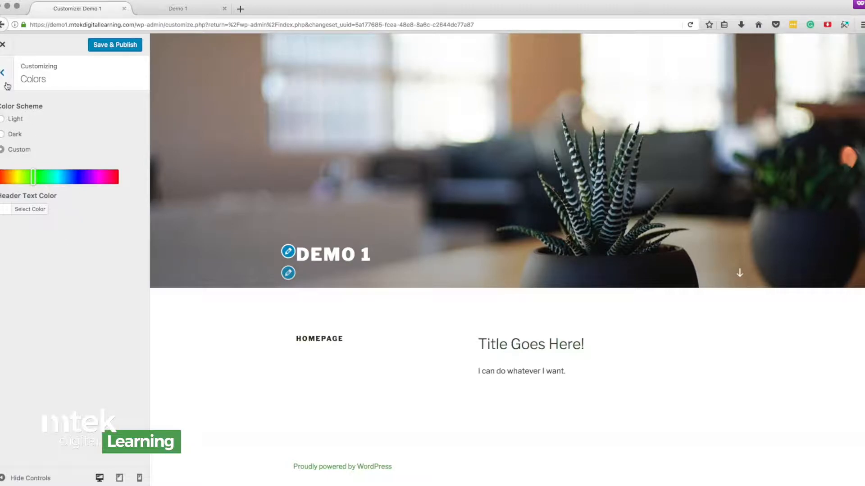
{"action": "left_click", "coordinate": [3, 72]}
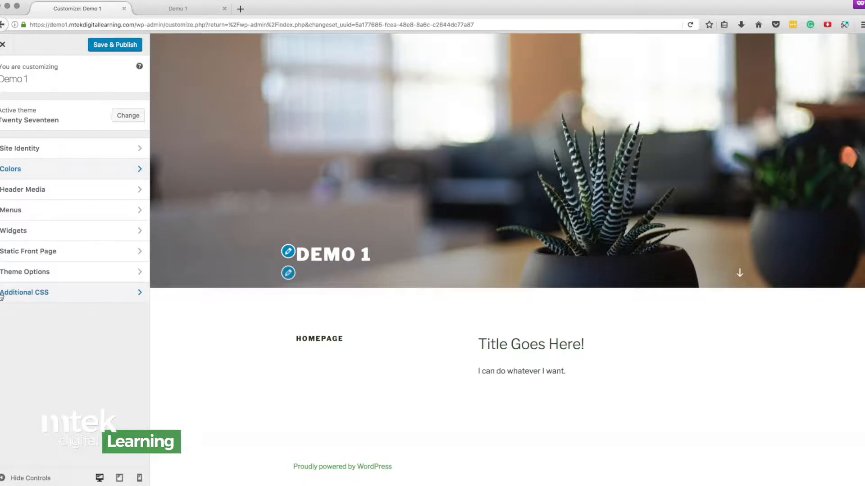
{"action": "left_click", "coordinate": [25, 293]}
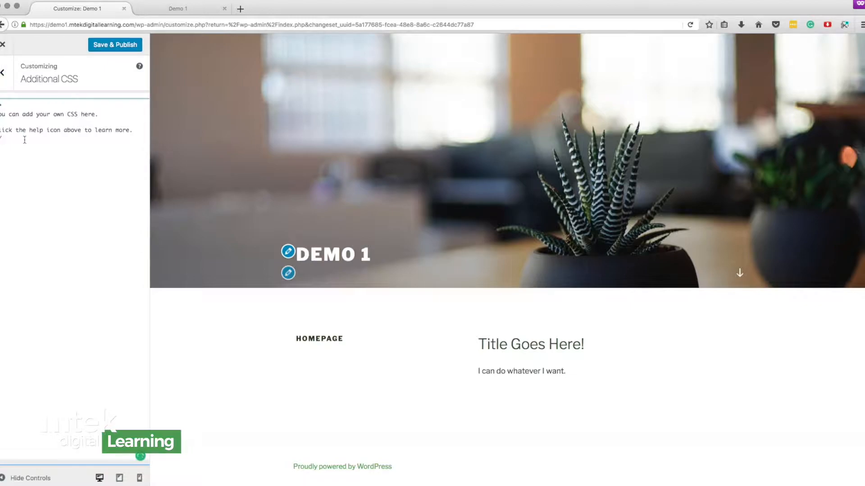
{"action": "mouse_move", "coordinate": [51, 212]}
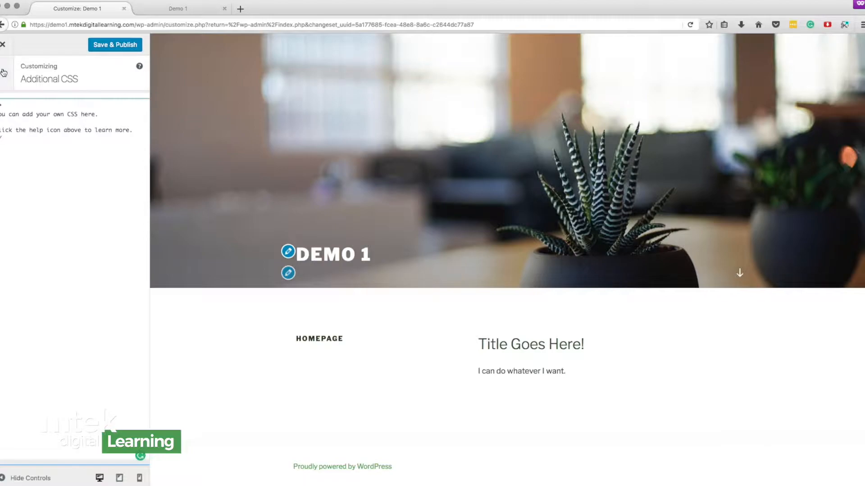
{"action": "left_click", "coordinate": [4, 72]}
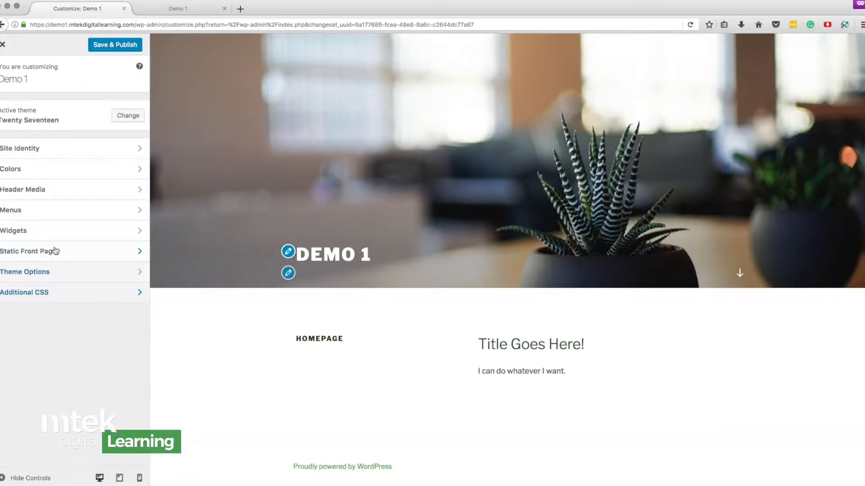
In Theme Options, try Add New Page, switch layout to One Column then Two Column
{"action": "left_click", "coordinate": [25, 272]}
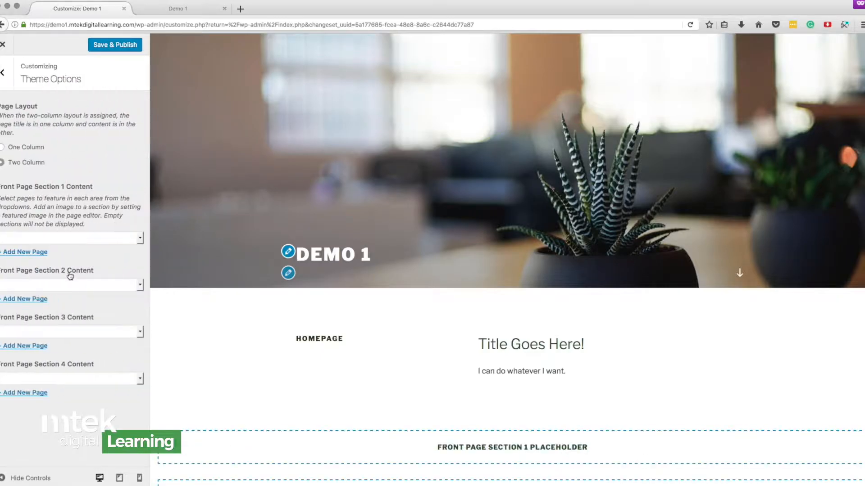
{"action": "scroll", "scroll_direction": "down", "scroll_amount": 3}
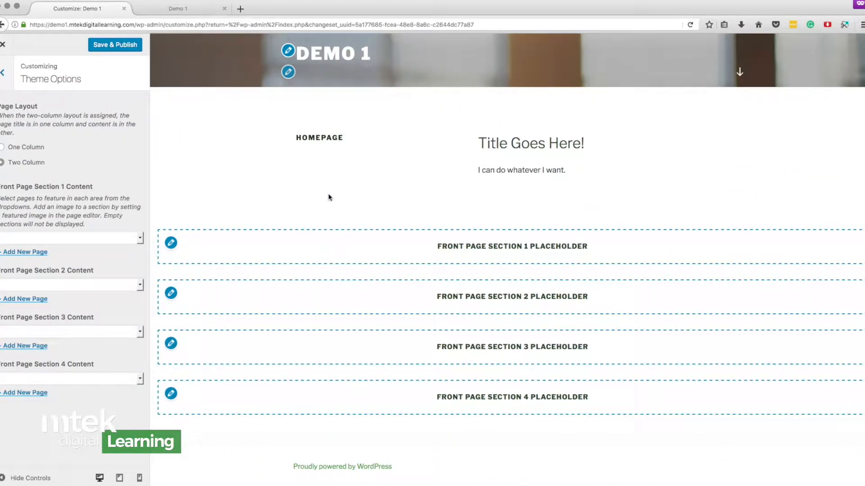
{"action": "mouse_move", "coordinate": [459, 242]}
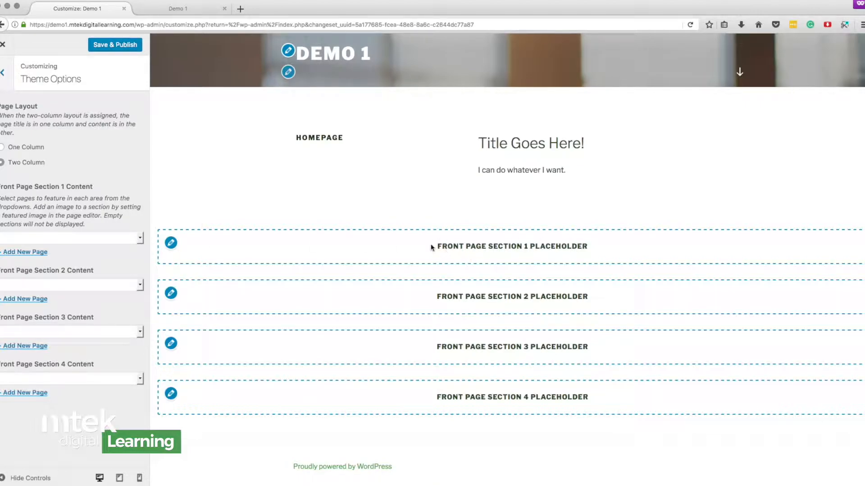
{"action": "mouse_move", "coordinate": [10, 187]}
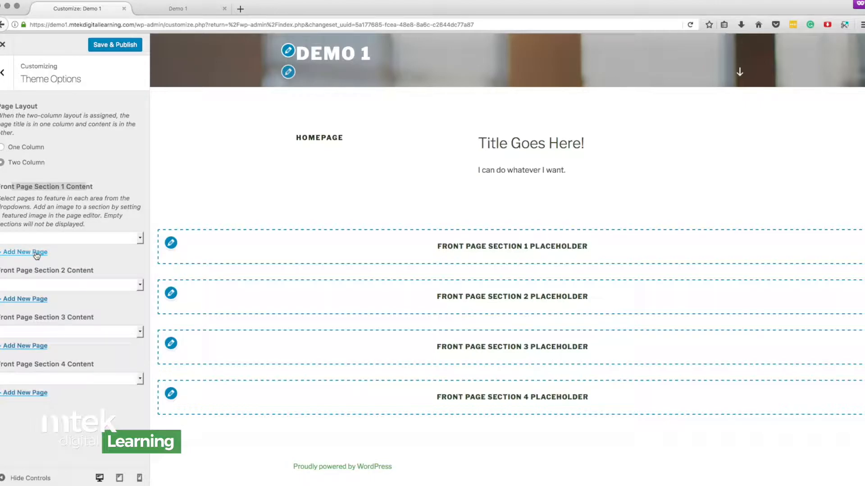
{"action": "left_click", "coordinate": [69, 237]}
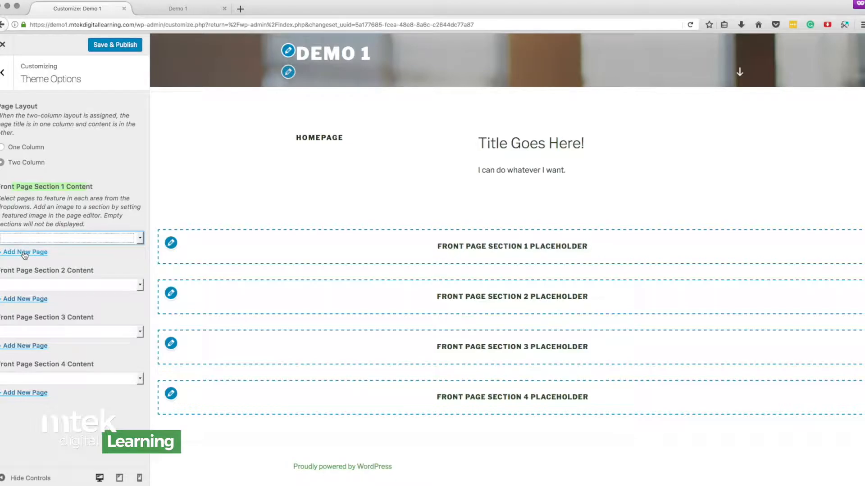
{"action": "left_click", "coordinate": [24, 252]}
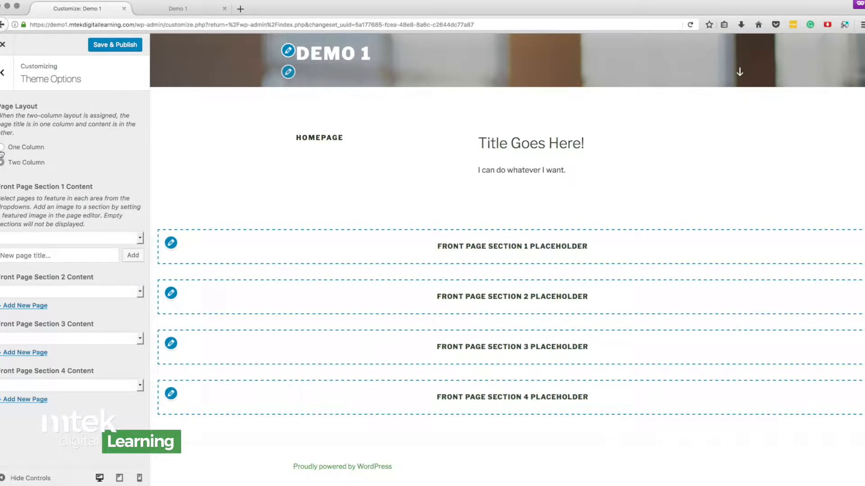
{"action": "left_click", "coordinate": [3, 162]}
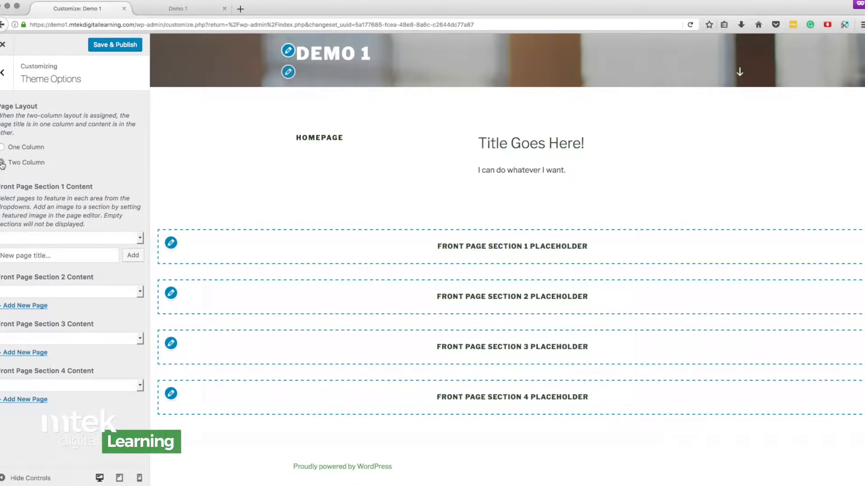
{"action": "left_click", "coordinate": [2, 147]}
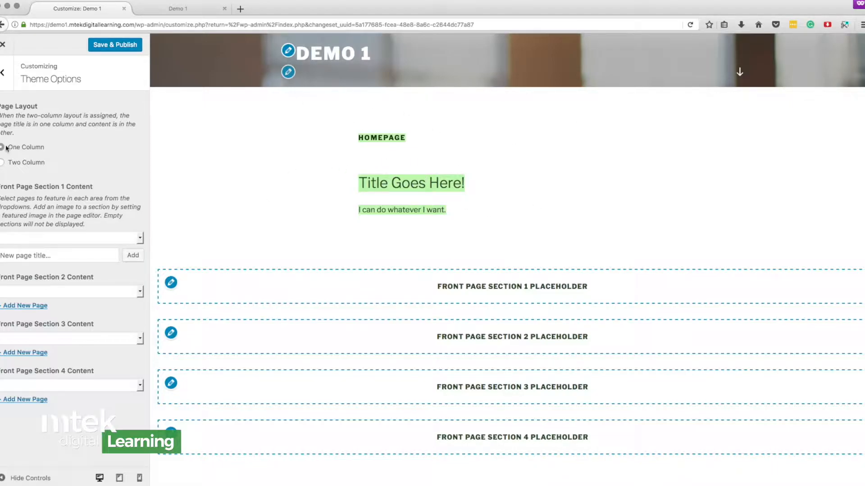
{"action": "left_click", "coordinate": [3, 162]}
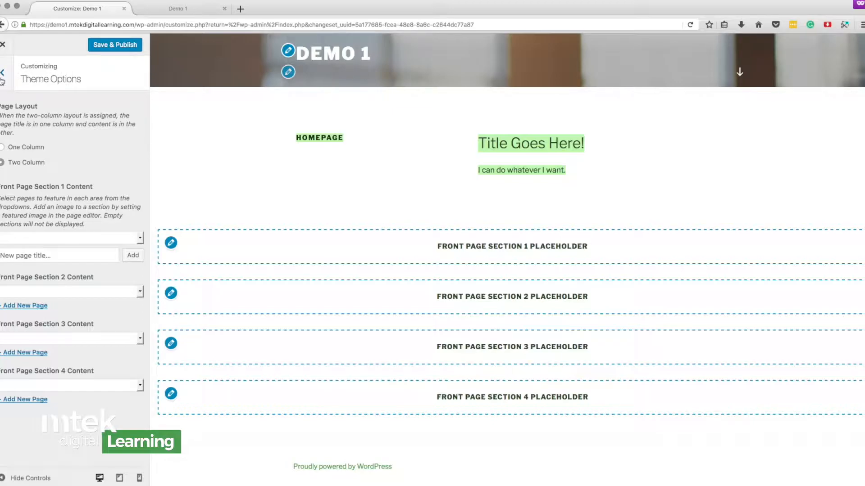
{"action": "left_click", "coordinate": [4, 72]}
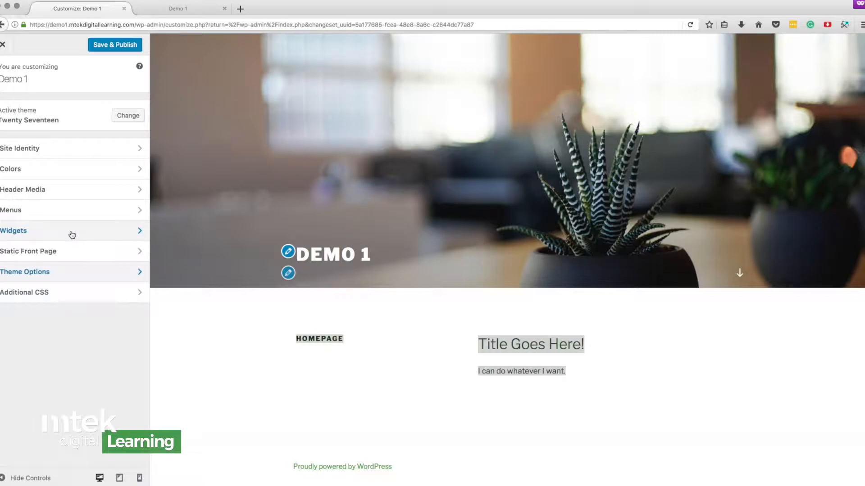
{"action": "left_click", "coordinate": [11, 210]}
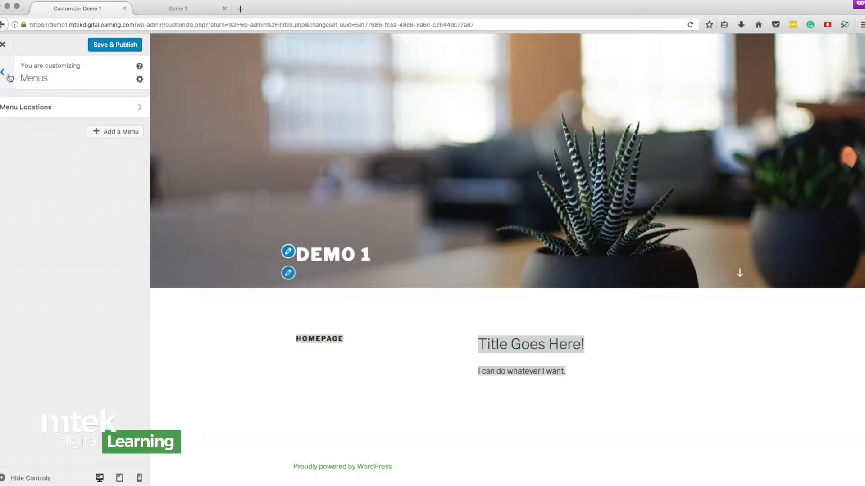
{"action": "left_click", "coordinate": [4, 74]}
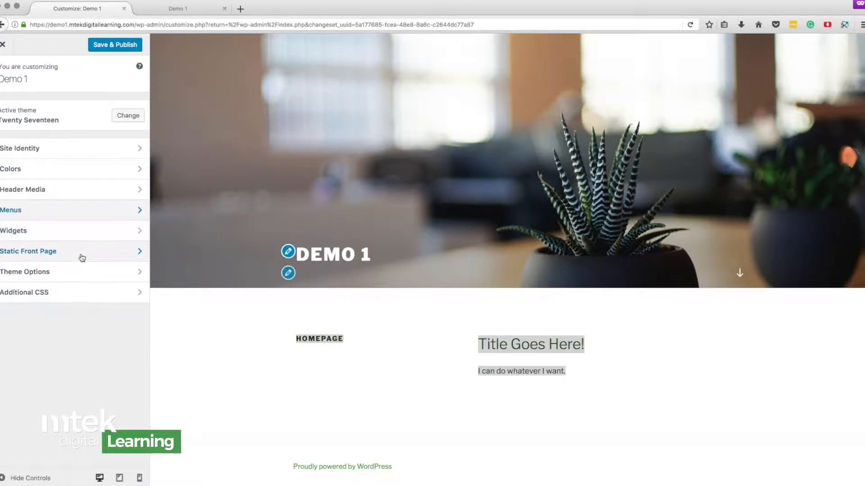
{"action": "left_click", "coordinate": [27, 252]}
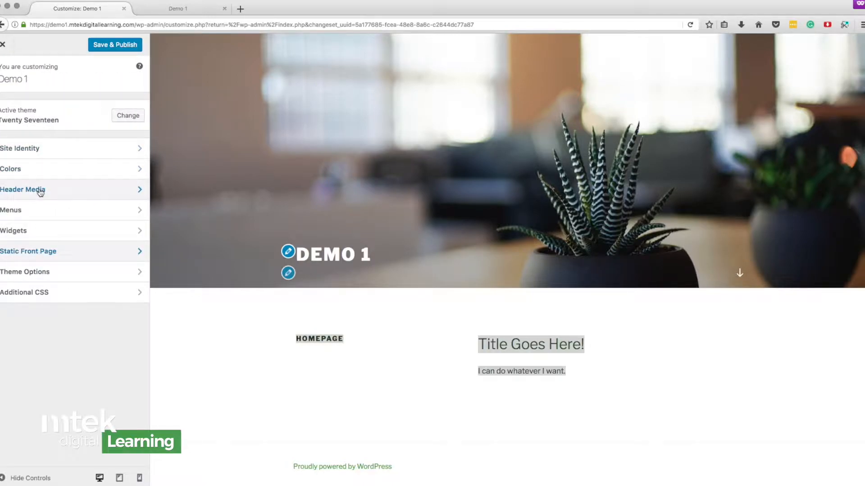
{"action": "mouse_move", "coordinate": [79, 196]}
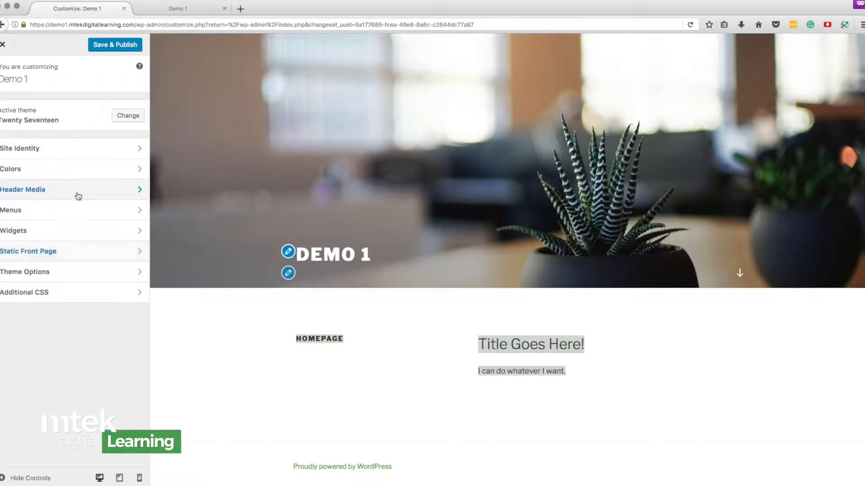
In Header Media, hide the header image so it reads 'No image set'
{"action": "left_click", "coordinate": [22, 189]}
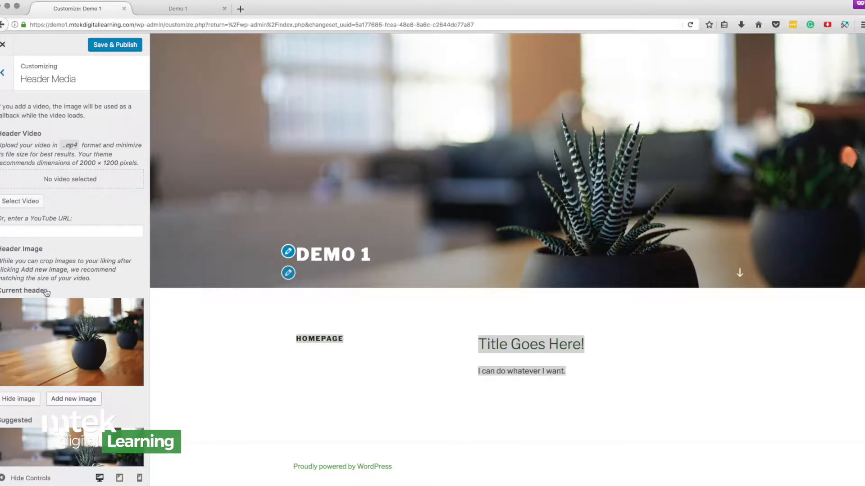
{"action": "scroll", "scroll_direction": "down", "scroll_amount": 3}
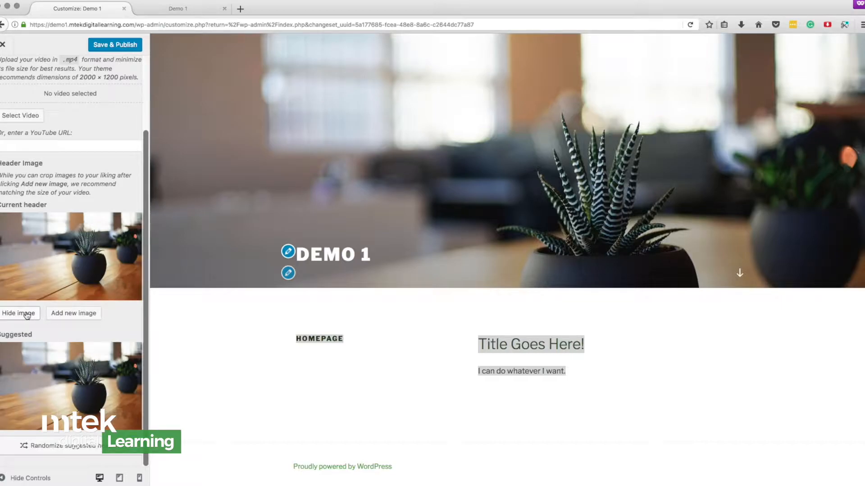
{"action": "left_click", "coordinate": [19, 313]}
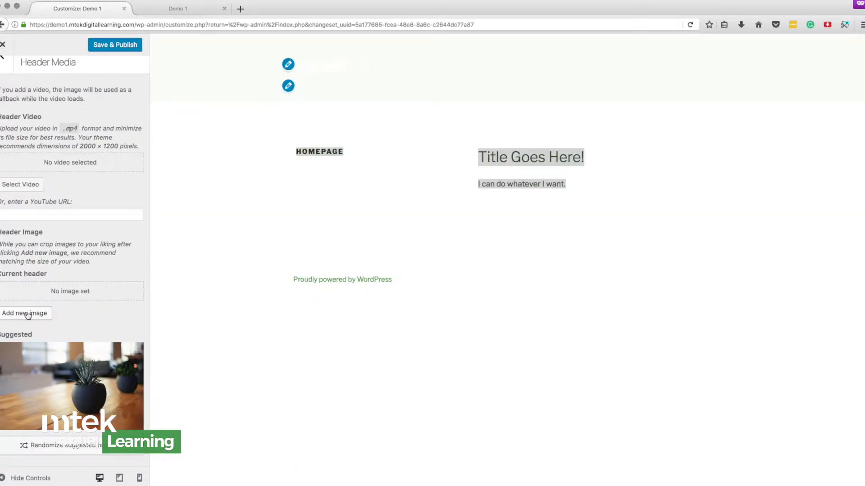
{"action": "mouse_move", "coordinate": [69, 312]}
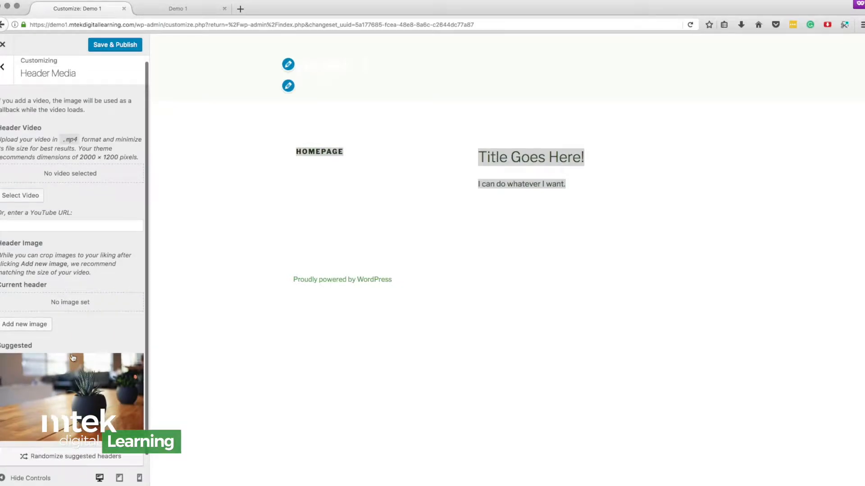
{"action": "scroll", "scroll_direction": "down", "scroll_amount": 3}
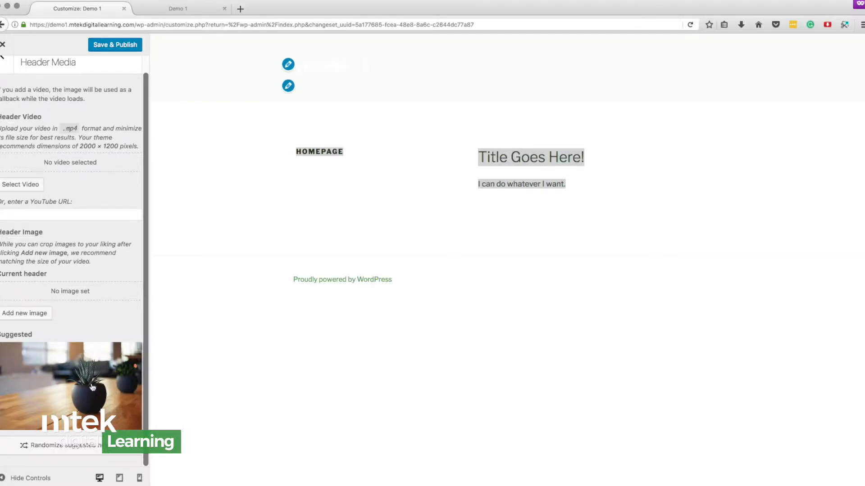
{"action": "mouse_move", "coordinate": [94, 359]}
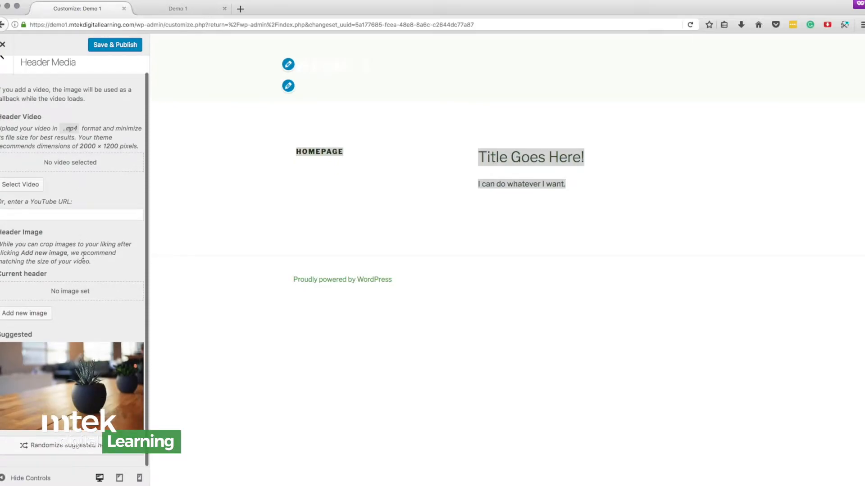
{"action": "mouse_move", "coordinate": [69, 231]}
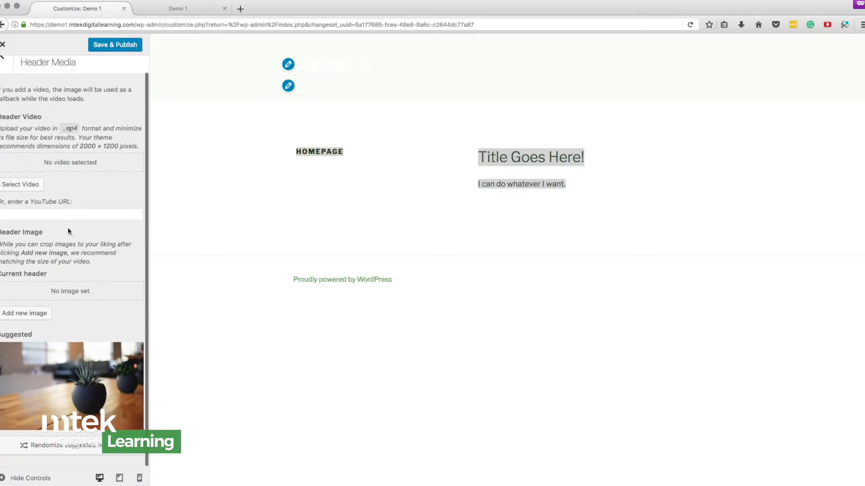
{"action": "mouse_move", "coordinate": [72, 383]}
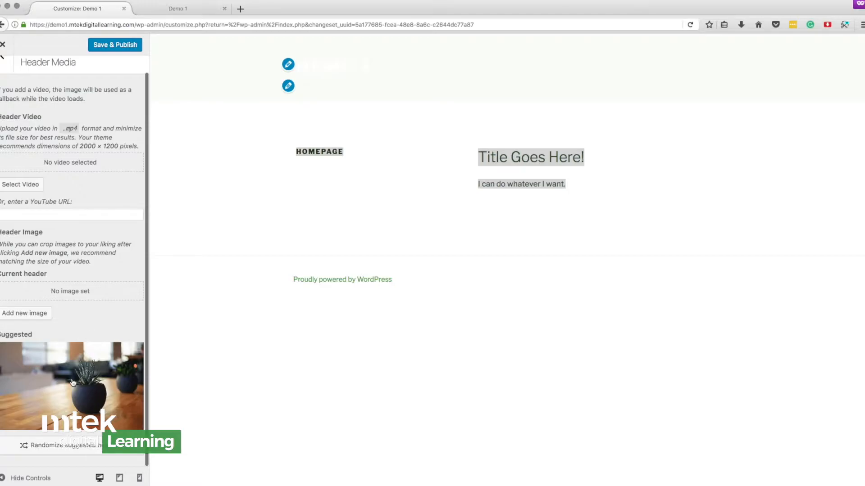
Set the suggested potted-plant photo as the Demo 1 header image and return to the main panel
{"action": "left_click", "coordinate": [72, 383]}
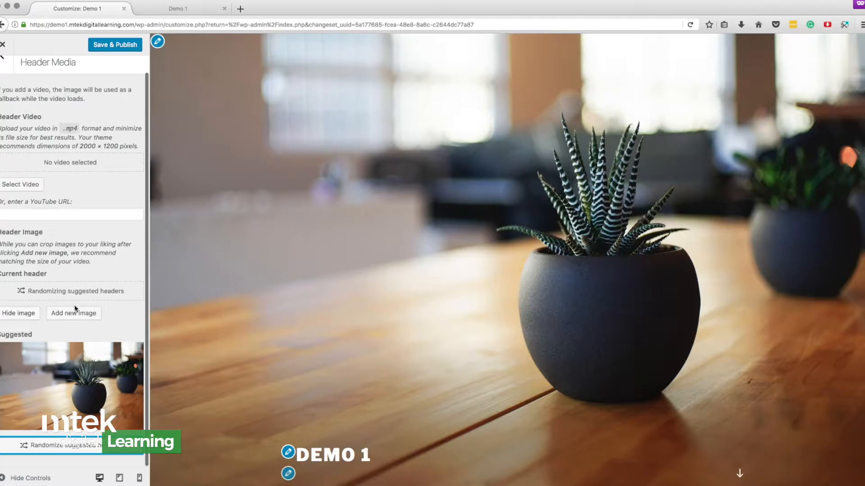
{"action": "mouse_move", "coordinate": [86, 388]}
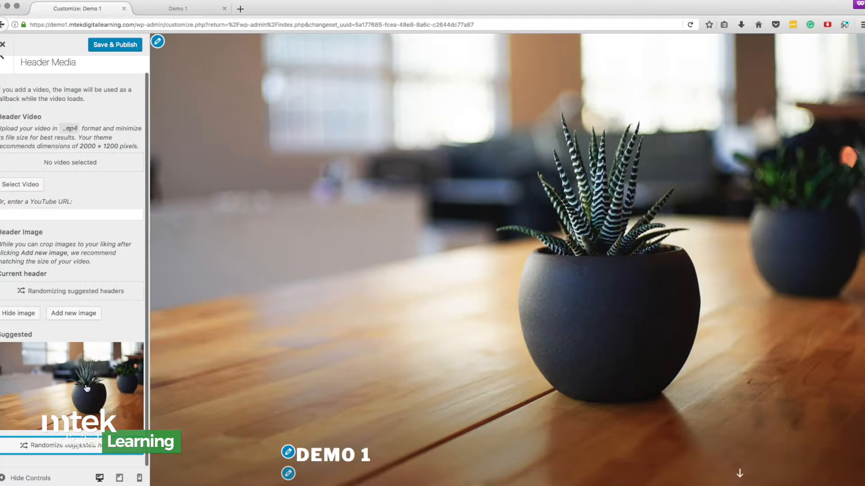
{"action": "mouse_move", "coordinate": [427, 317]}
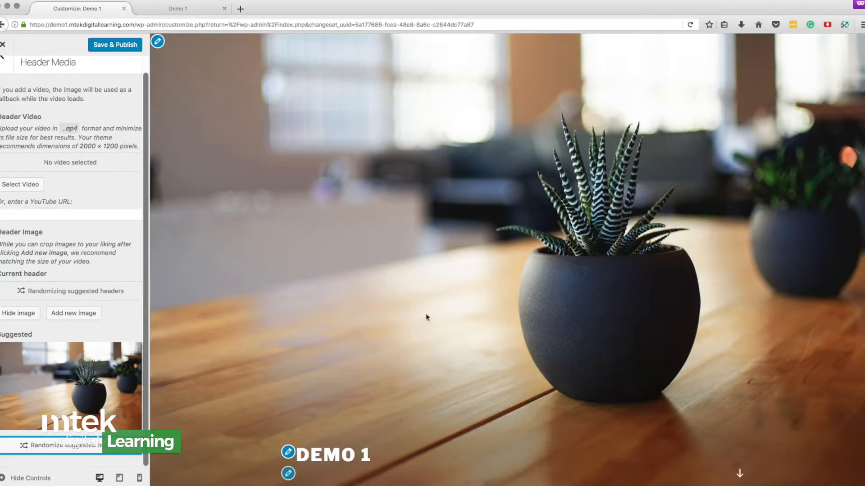
{"action": "scroll", "scroll_direction": "down", "scroll_amount": 3}
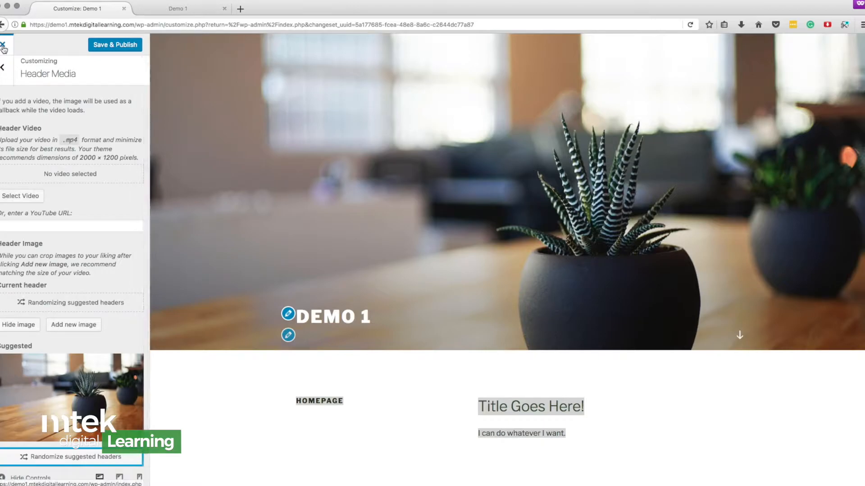
{"action": "mouse_move", "coordinate": [58, 248]}
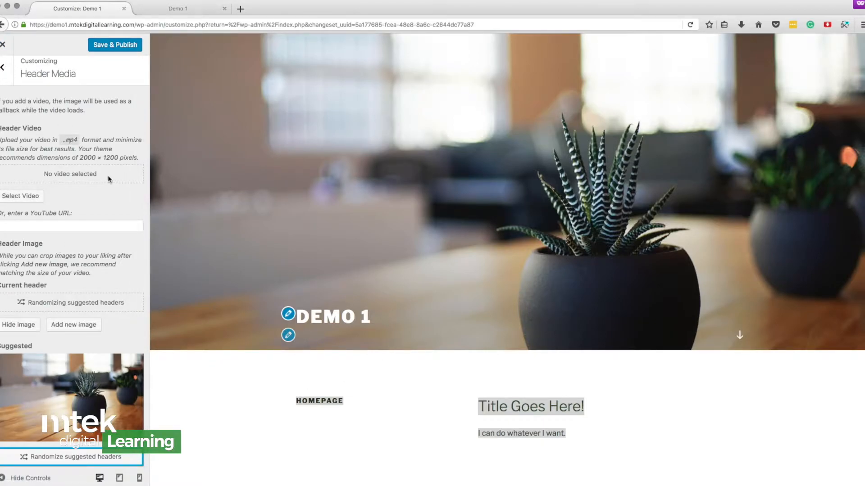
{"action": "mouse_move", "coordinate": [82, 213]}
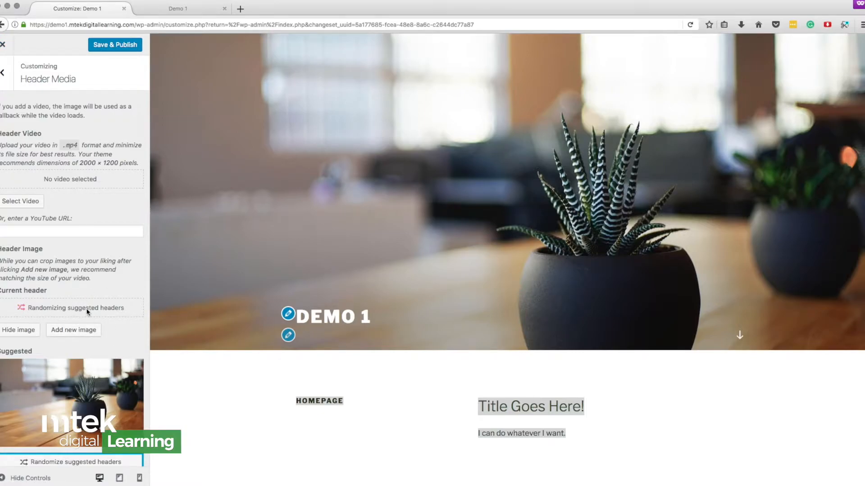
{"action": "mouse_move", "coordinate": [130, 350]}
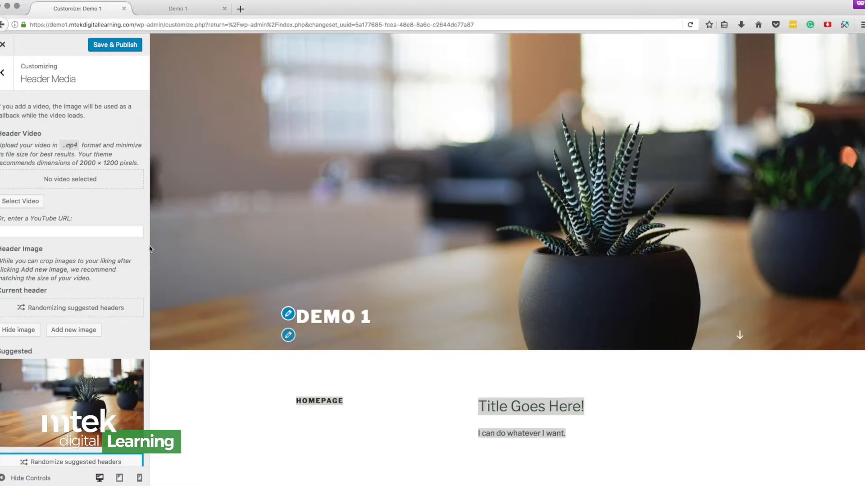
{"action": "mouse_move", "coordinate": [75, 118]}
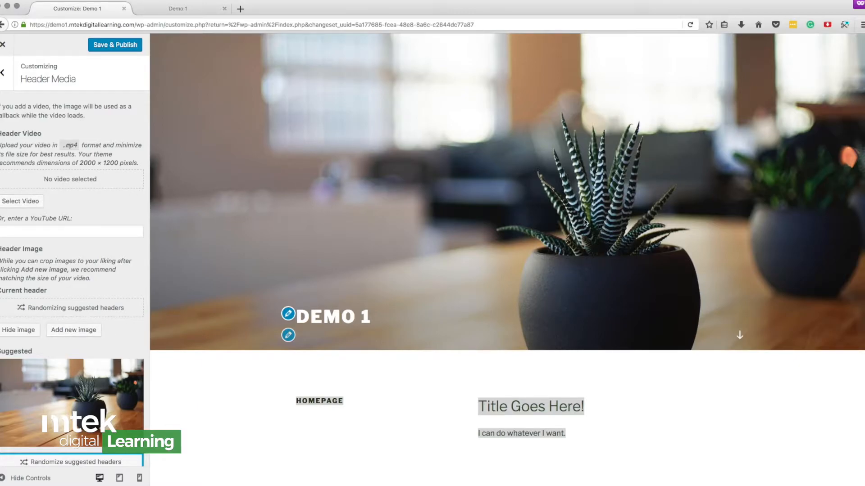
{"action": "scroll", "scroll_direction": "down", "scroll_amount": 3}
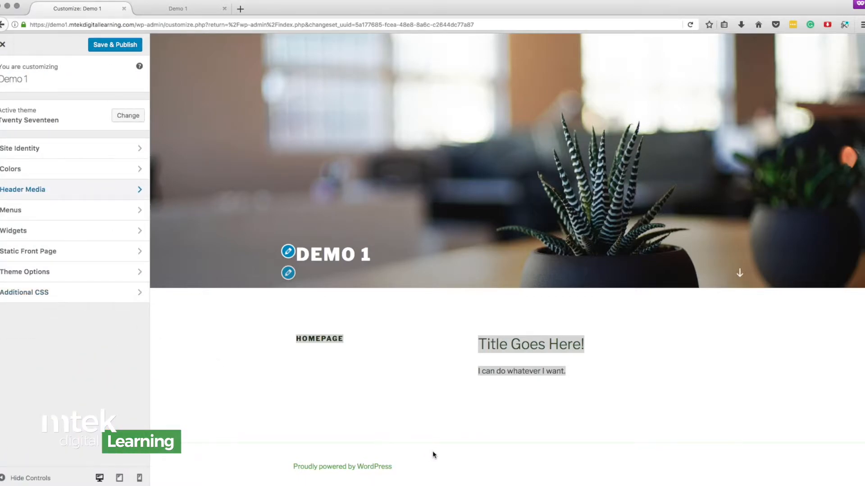
{"action": "mouse_move", "coordinate": [553, 314]}
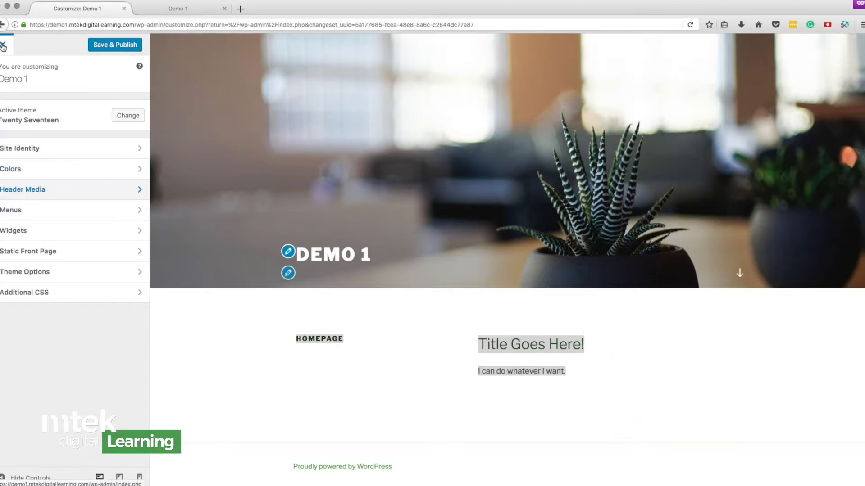
Close the Customizer, triggering the unsaved-changes leave-page warning
{"action": "left_click", "coordinate": [4, 45]}
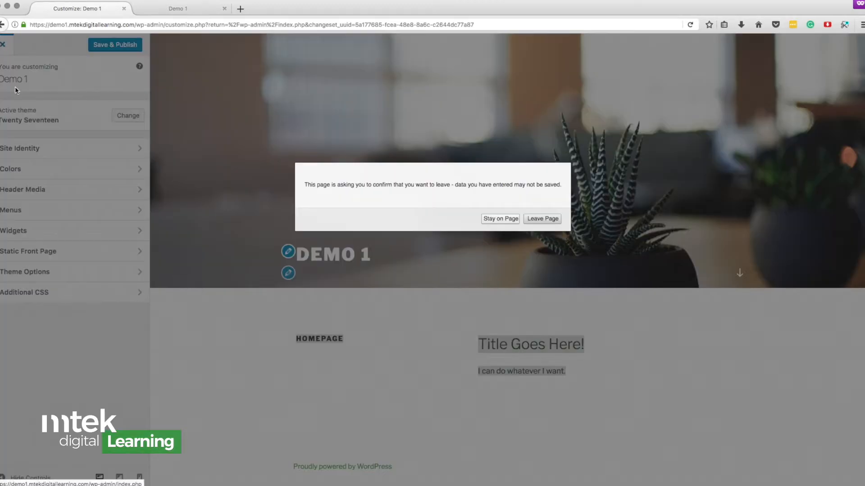
{"action": "mouse_move", "coordinate": [124, 47]}
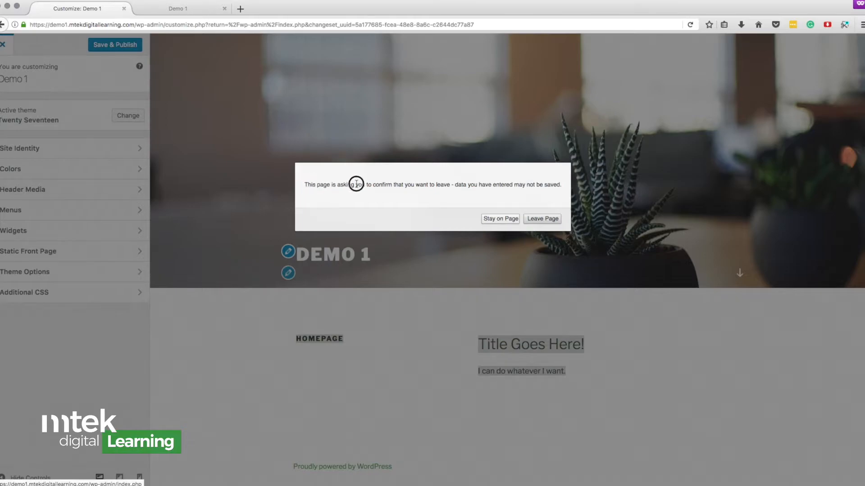
{"action": "mouse_move", "coordinate": [448, 221]}
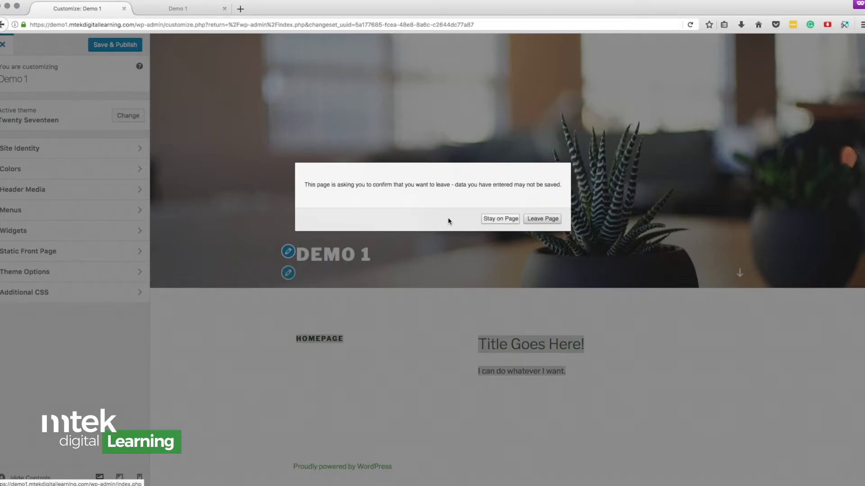
{"action": "mouse_move", "coordinate": [464, 186]}
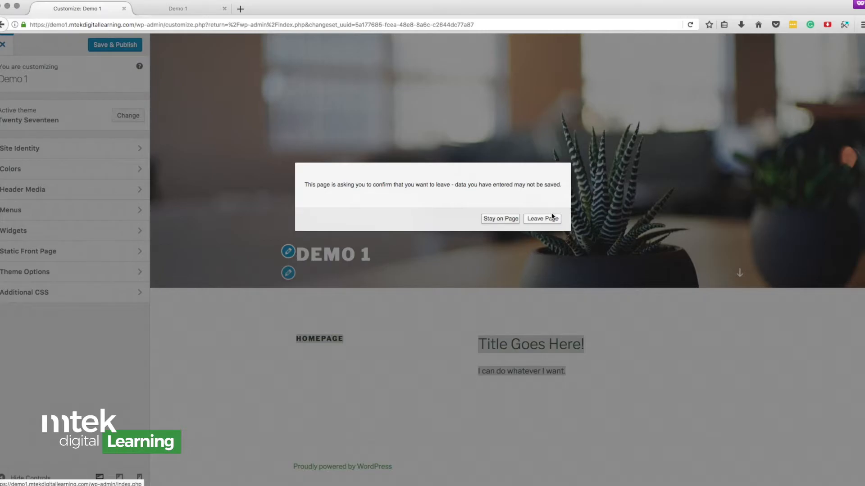
Confirm Leave Page, discarding the header change and returning to the Demo 1 dashboard
{"action": "left_click", "coordinate": [542, 218]}
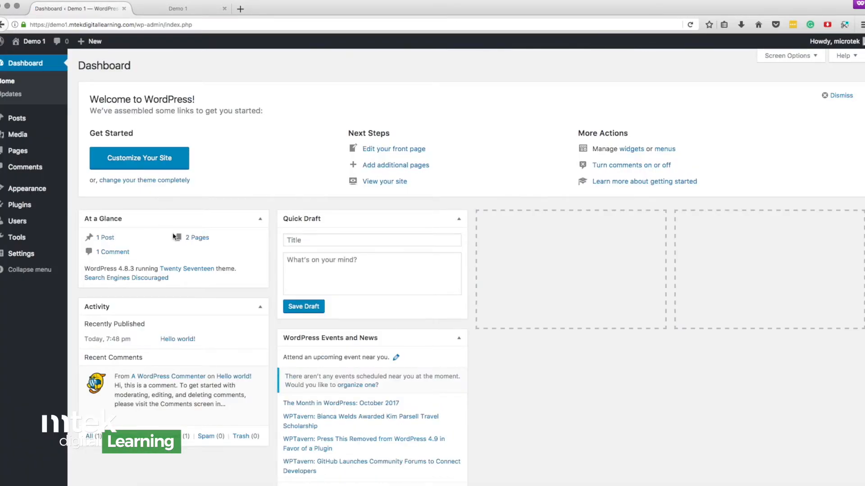
{"action": "mouse_move", "coordinate": [18, 134]}
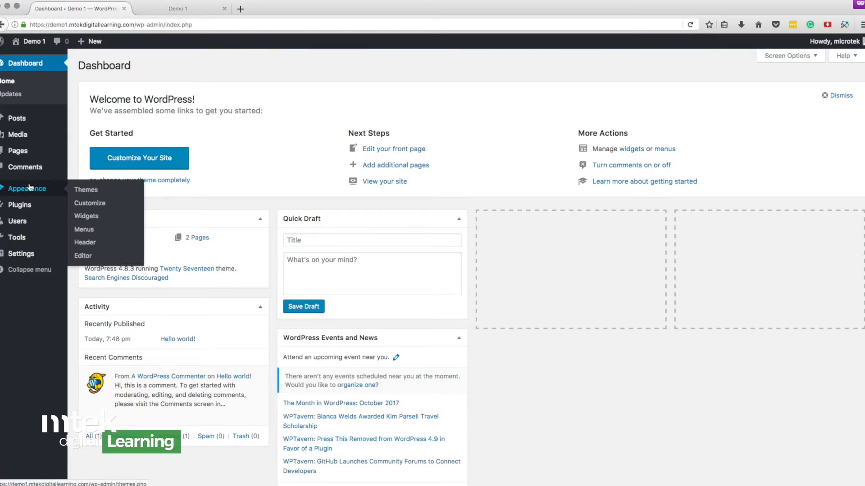
{"action": "mouse_move", "coordinate": [121, 201]}
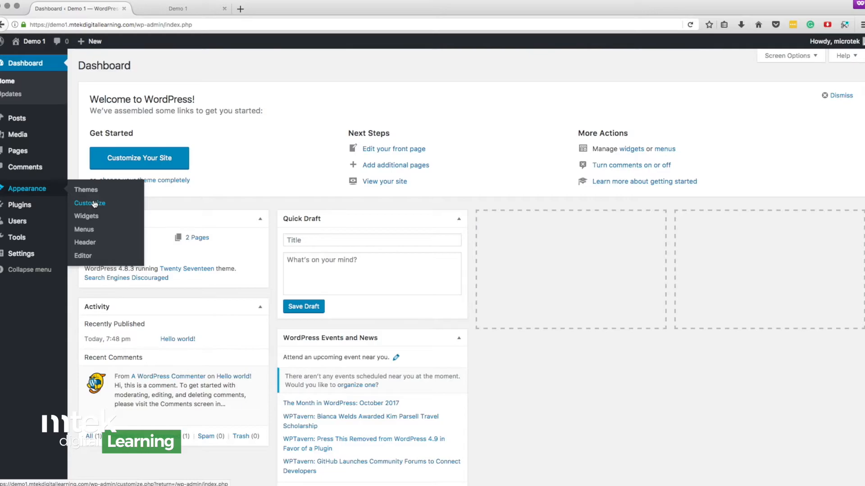
{"action": "mouse_move", "coordinate": [178, 199]}
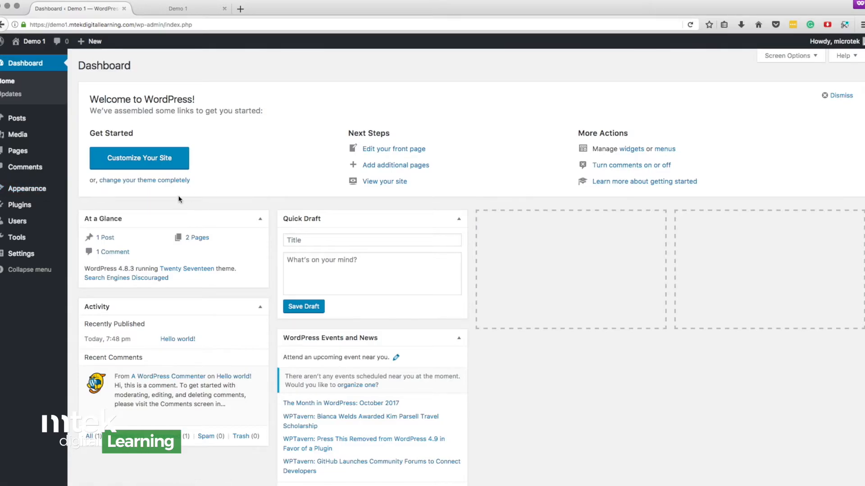
{"action": "mouse_move", "coordinate": [188, 199]}
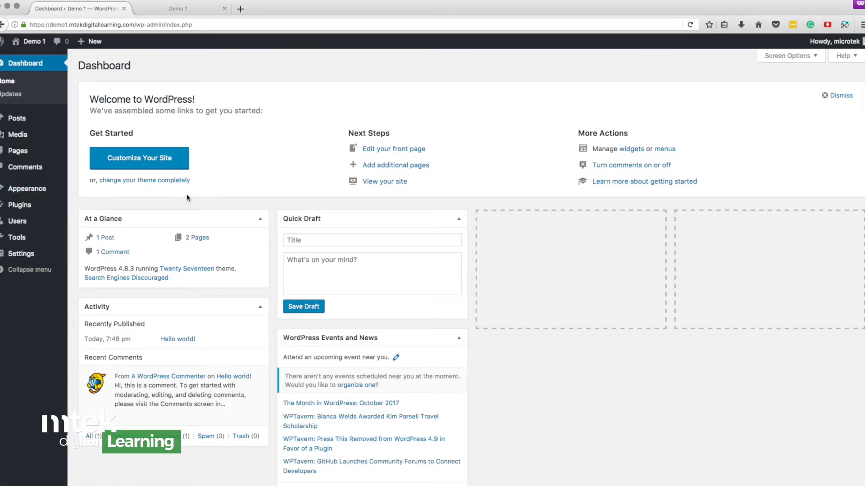
{"action": "mouse_move", "coordinate": [57, 165]}
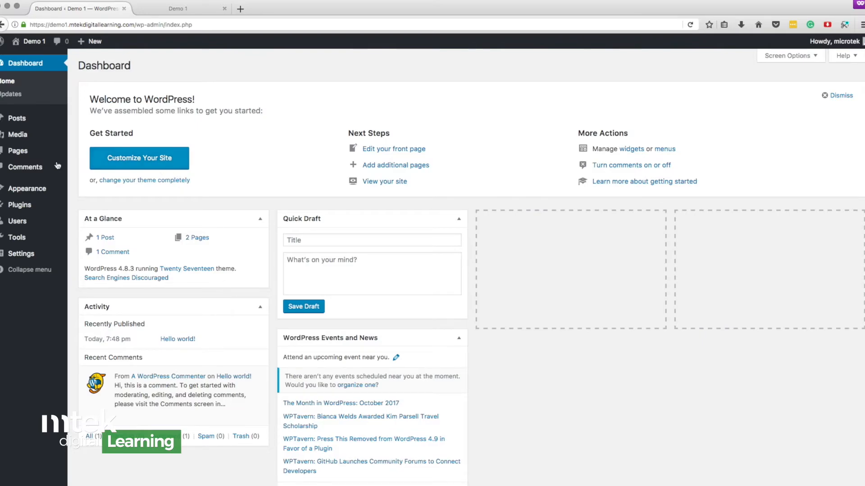
{"action": "mouse_move", "coordinate": [27, 188]}
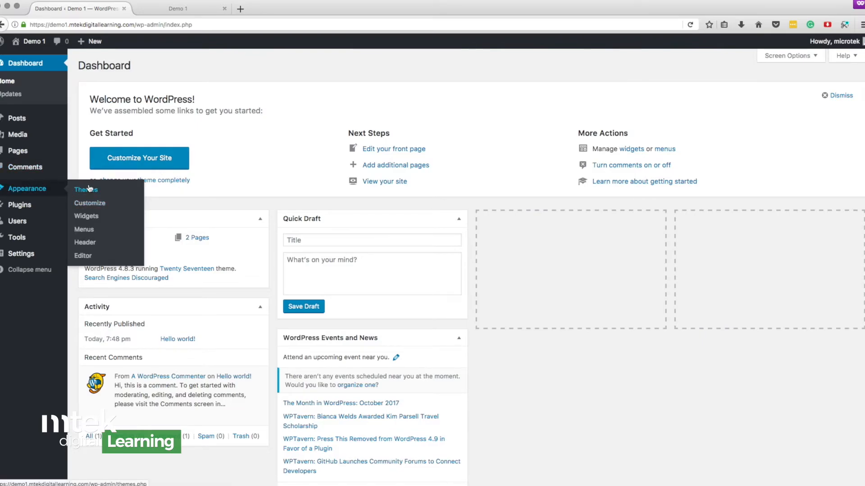
Browse the Featured themes on the Add Themes page, where Twenty Seventeen shows as installed
{"action": "left_click", "coordinate": [87, 190]}
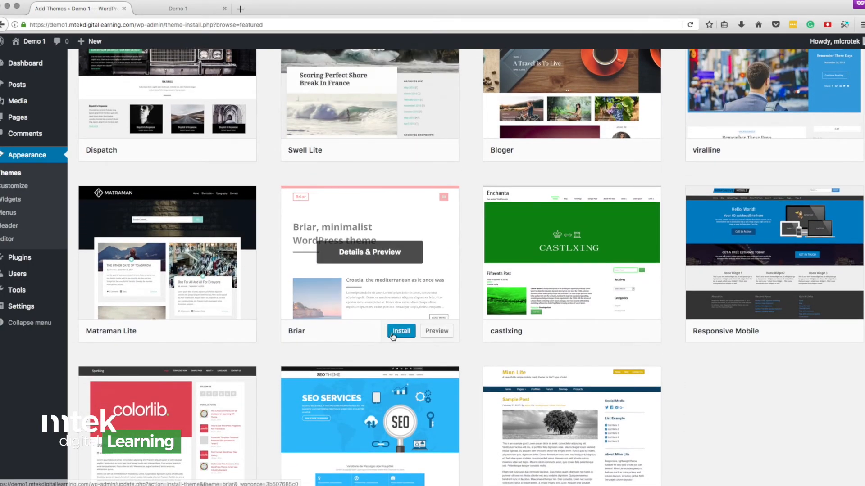
{"action": "scroll", "scroll_direction": "down", "scroll_amount": 3}
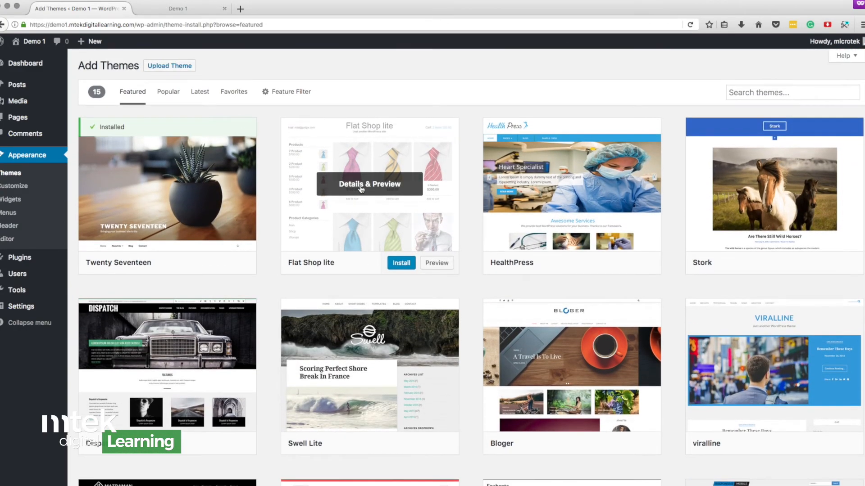
{"action": "mouse_move", "coordinate": [380, 80]}
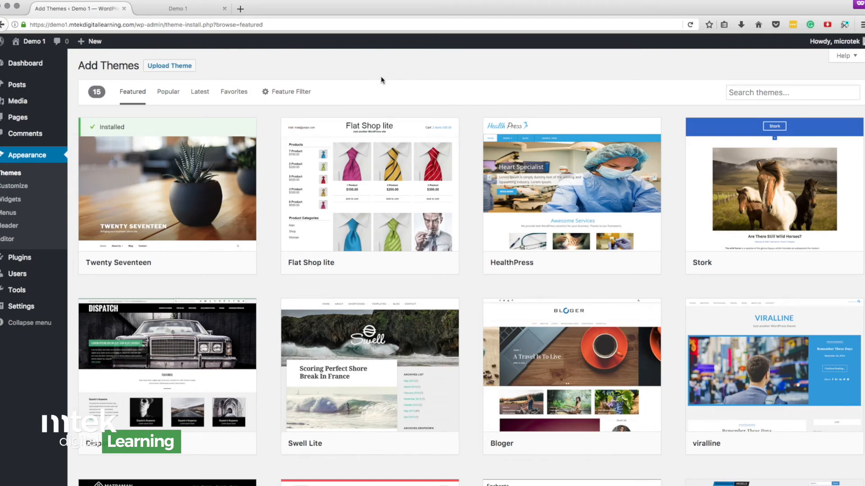